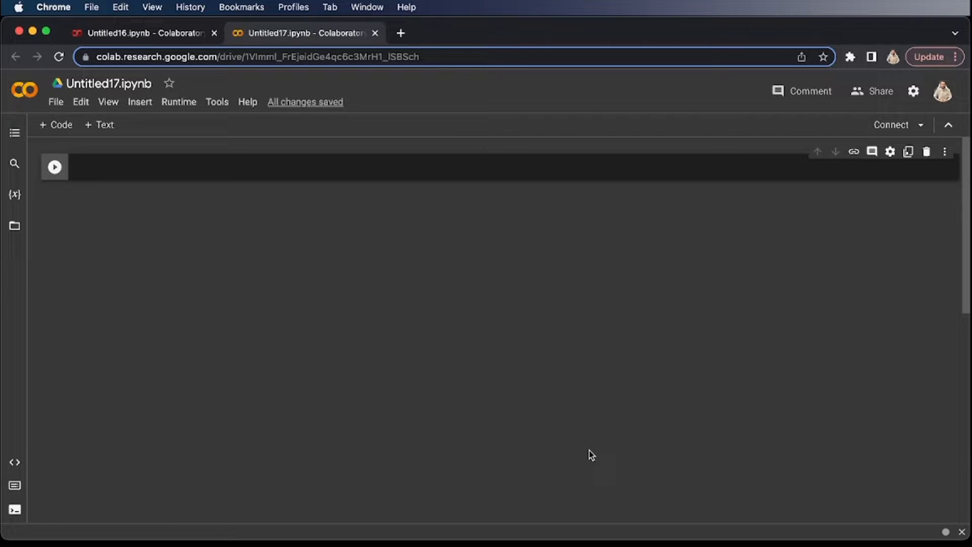
Run !pip install playwright in the first cell, installing playwright 1.37.0.
{"action": "left_click", "coordinate": [220, 167]}
{"action": "type", "text": "!"}
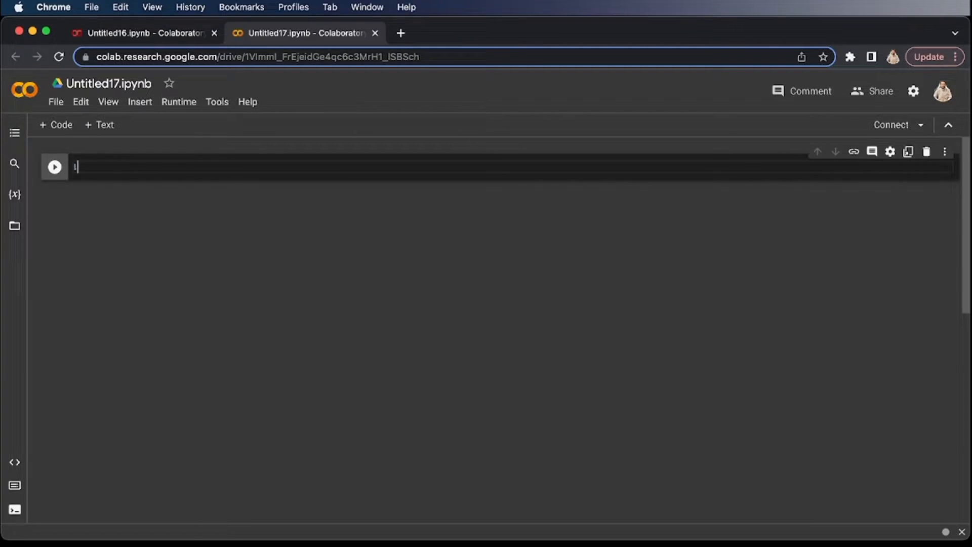
{"action": "type", "text": "pip"}
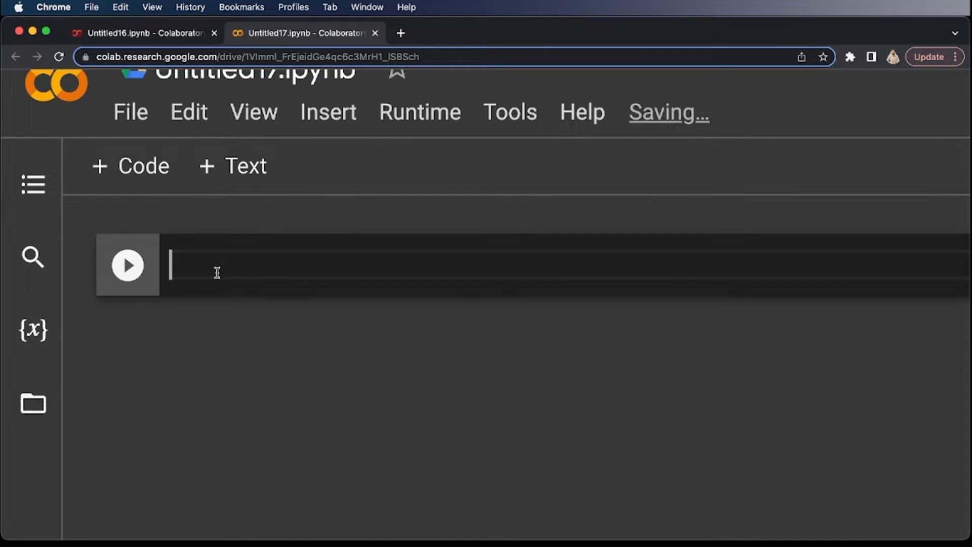
{"action": "type", "text": "!"}
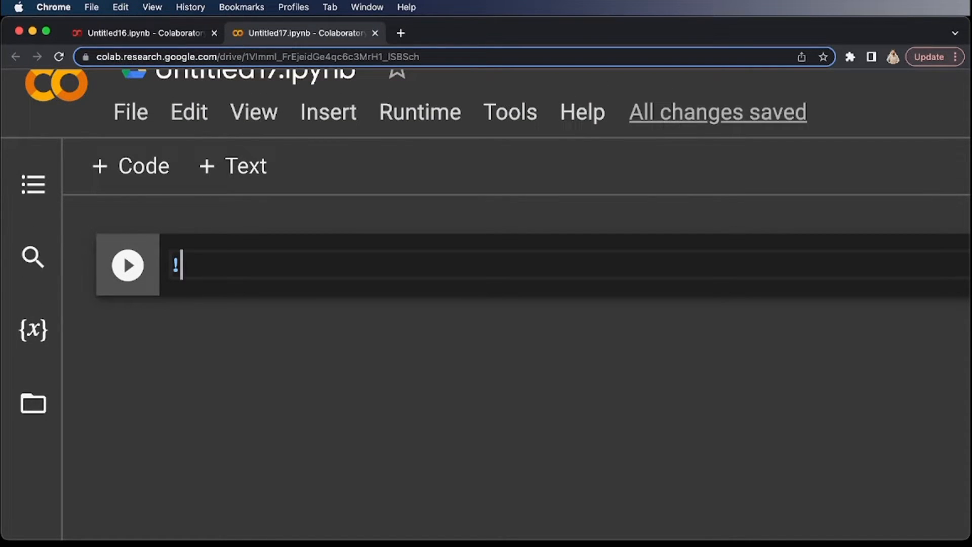
{"action": "type", "text": "pip install play"}
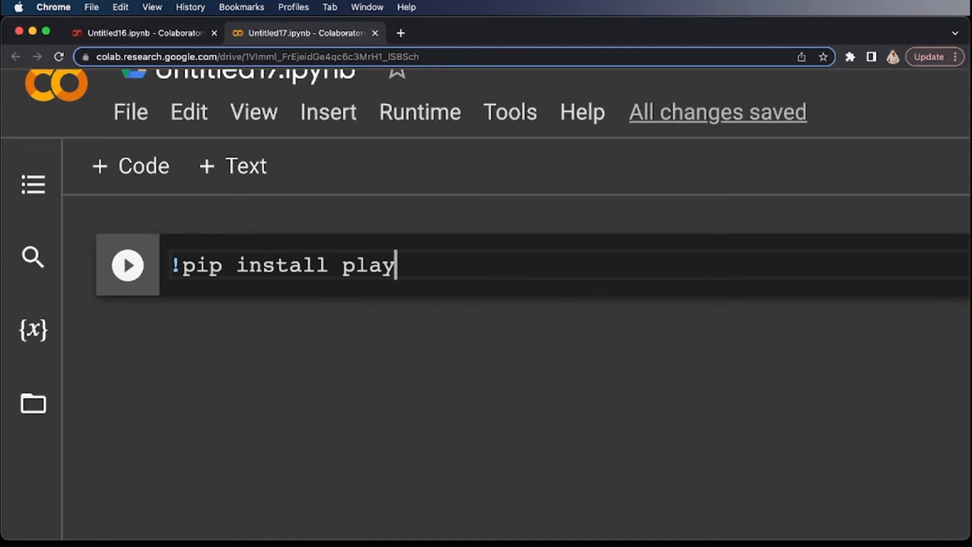
{"action": "type", "text": "wright"}
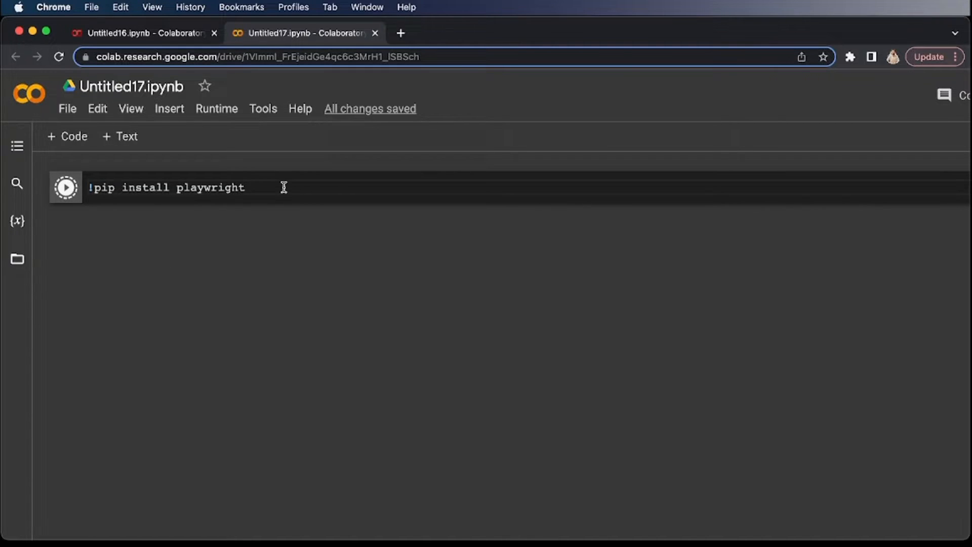
{"action": "left_click", "coordinate": [65, 187]}
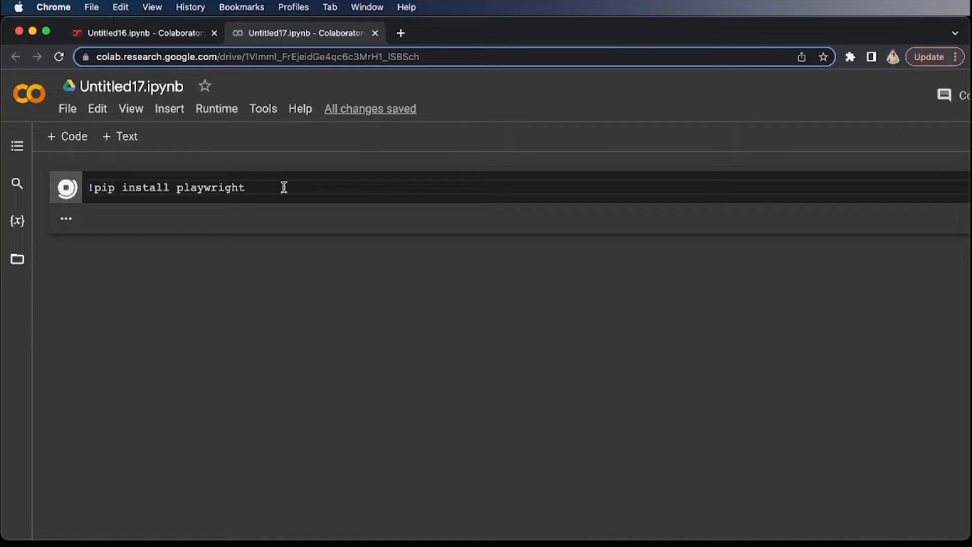
{"action": "left_click", "coordinate": [67, 187]}
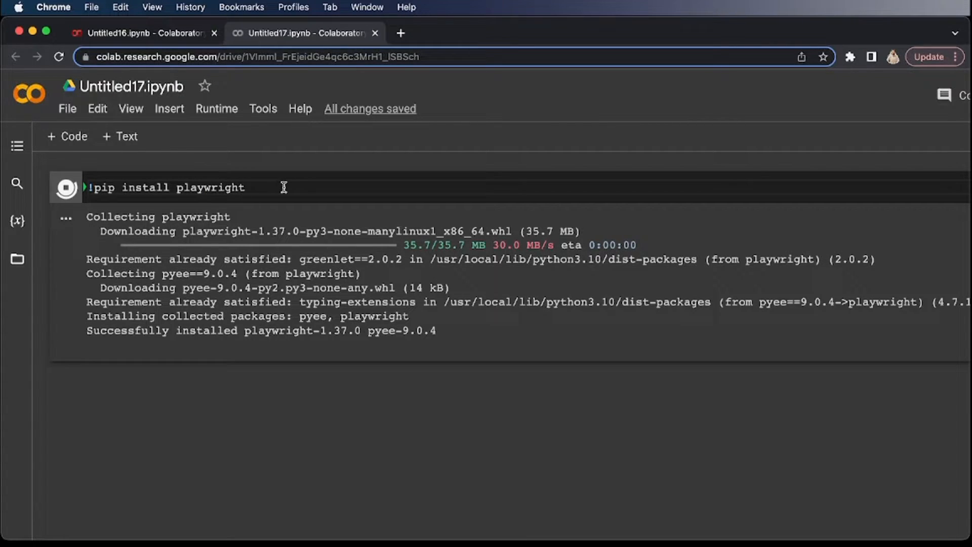
{"action": "left_click", "coordinate": [66, 188]}
{"action": "type", "text": "!"}
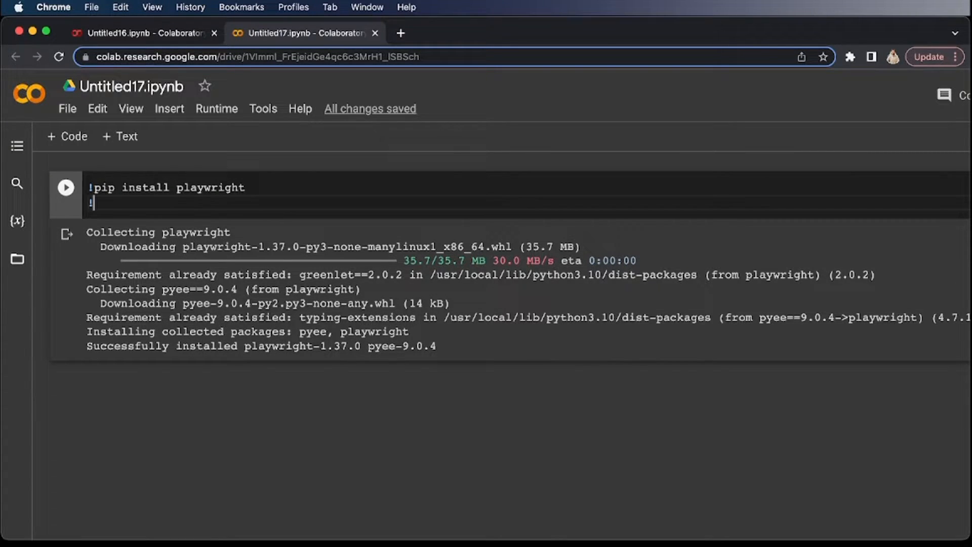
Run !playwright install to download the Chromium, FFMPEG, Firefox and WebKit browser builds.
{"action": "type", "text": "install"}
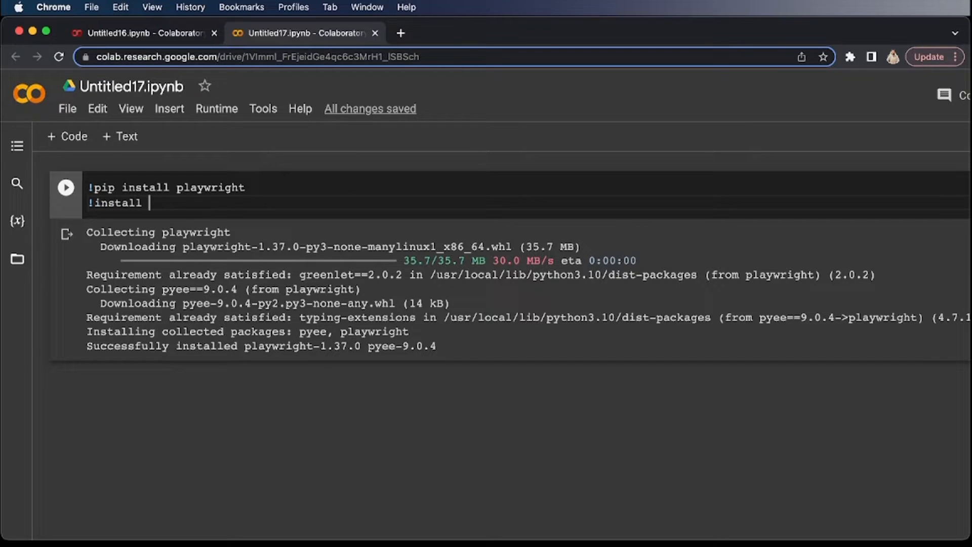
{"action": "type", "text": "playwright"}
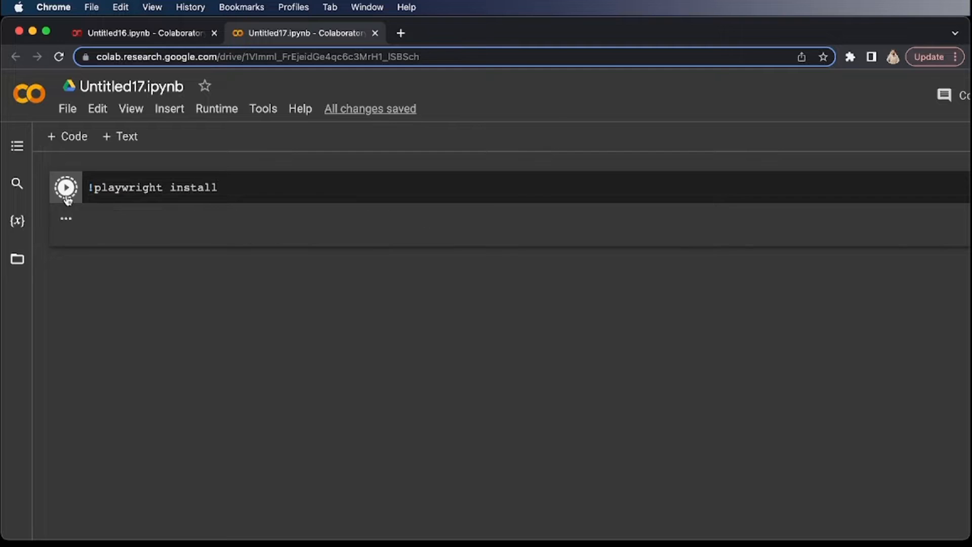
{"action": "left_click", "coordinate": [65, 187]}
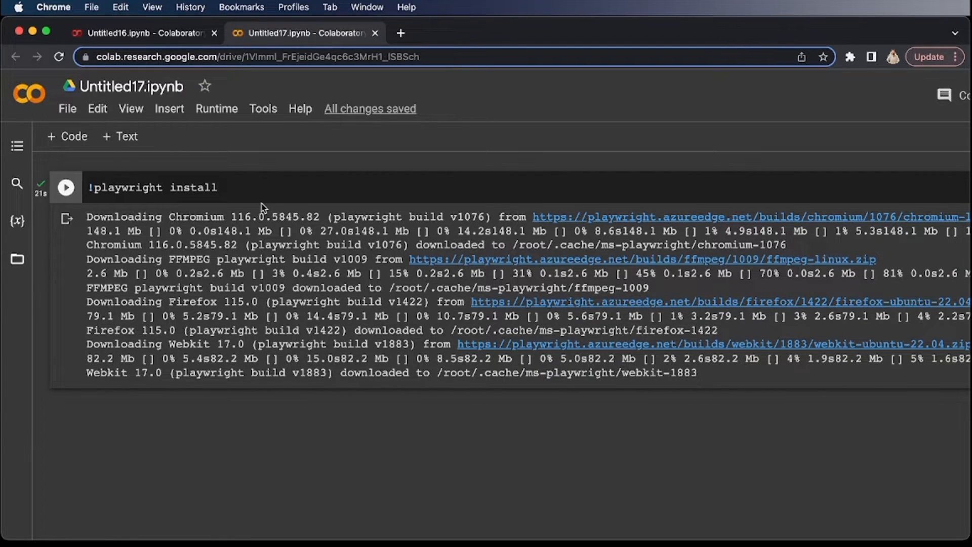
{"action": "scroll", "scroll_direction": "down", "scroll_amount": 3}
{"action": "type", "text": "!"}
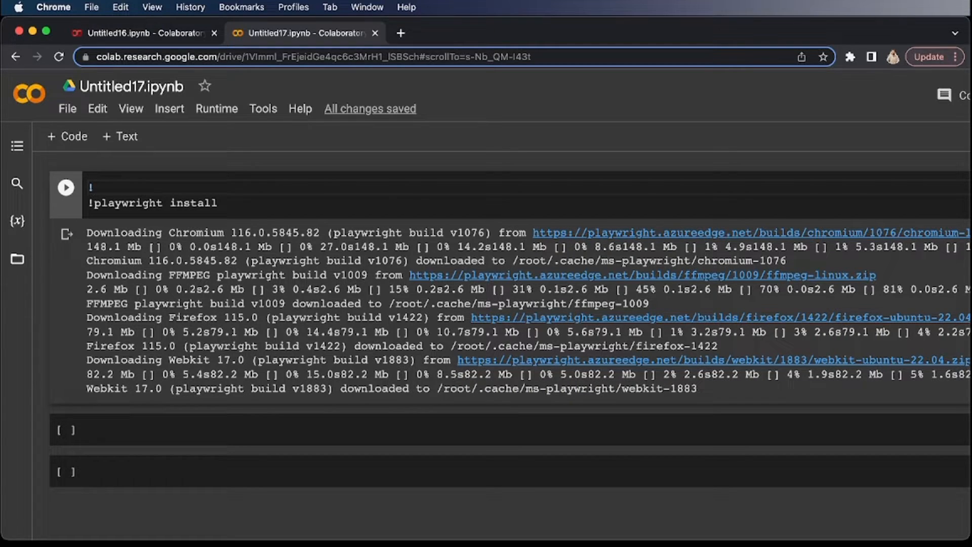
Add !pip install playwright as the line above so both install commands share the first cell.
{"action": "type", "text": "pip"}
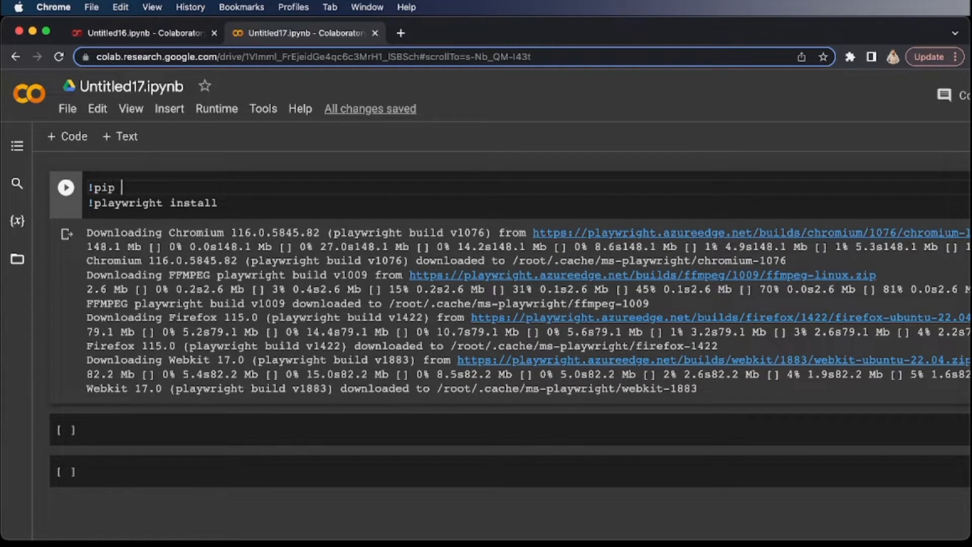
{"action": "type", "text": "install playwrig"}
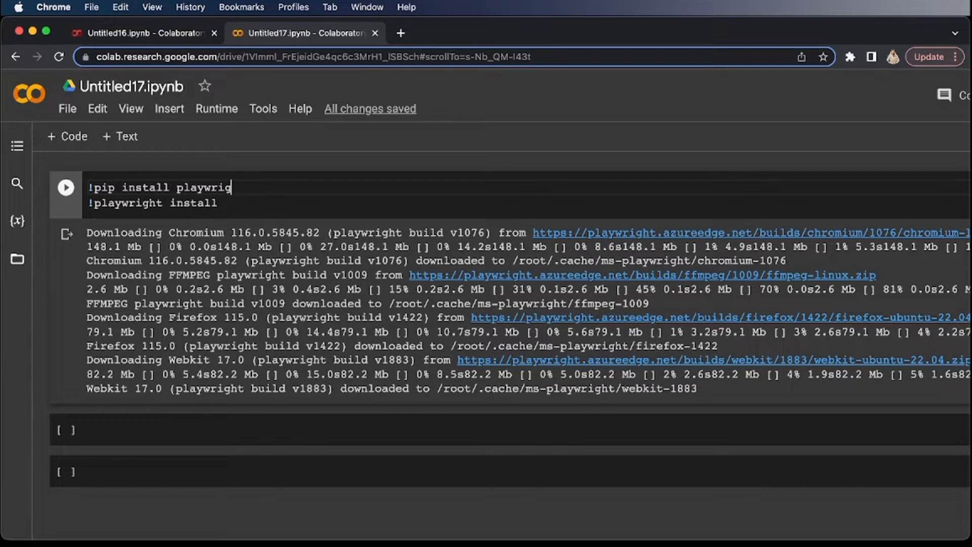
{"action": "type", "text": "ht"}
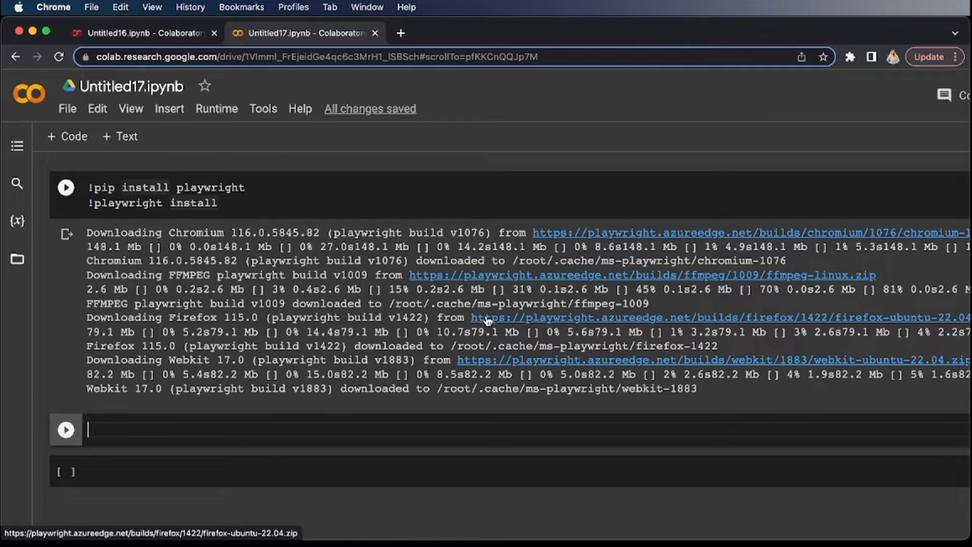
Run from playwright.async_api import async_playwright in the second cell without errors.
{"action": "type", "text": "from play"}
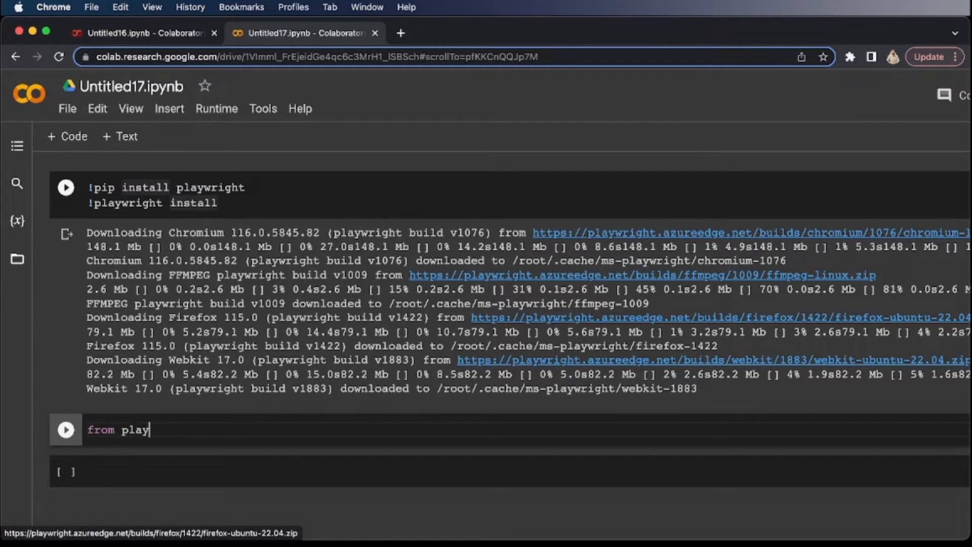
{"action": "type", "text": "wright.async_api import"}
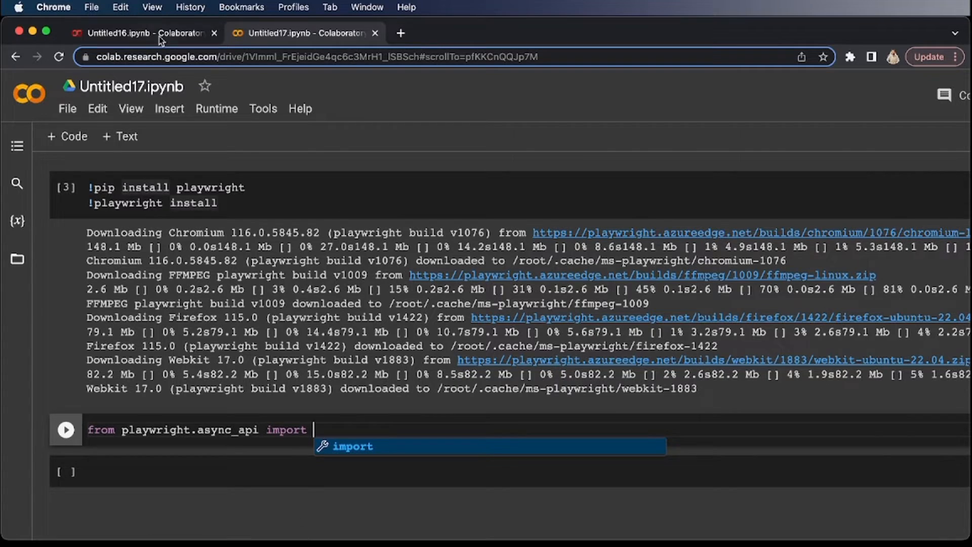
{"action": "type", "text": "async"}
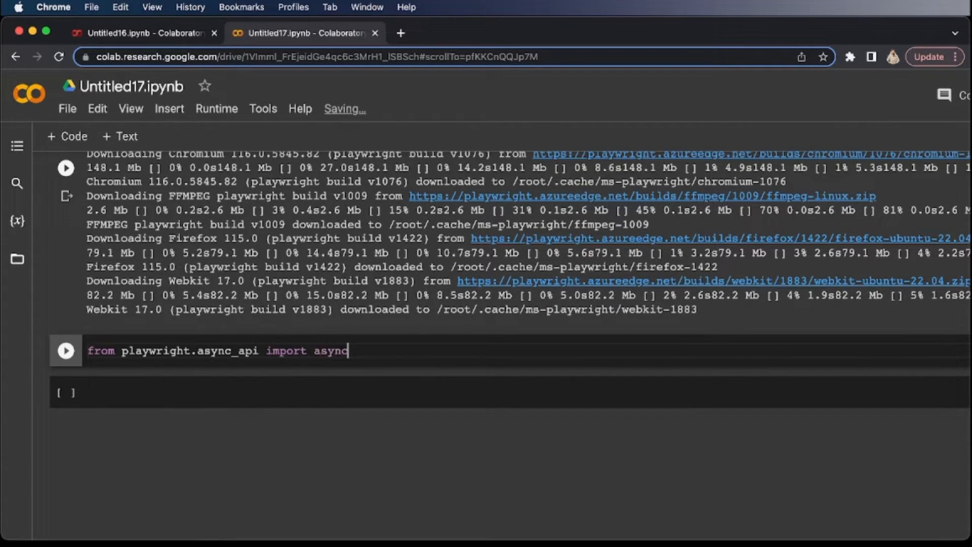
{"action": "type", "text": "_playwright"}
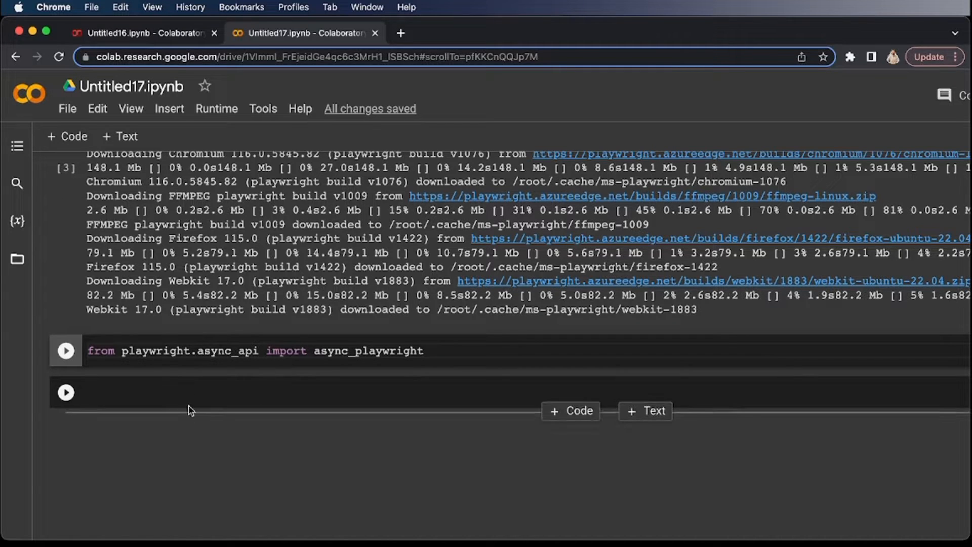
{"action": "left_click", "coordinate": [66, 351]}
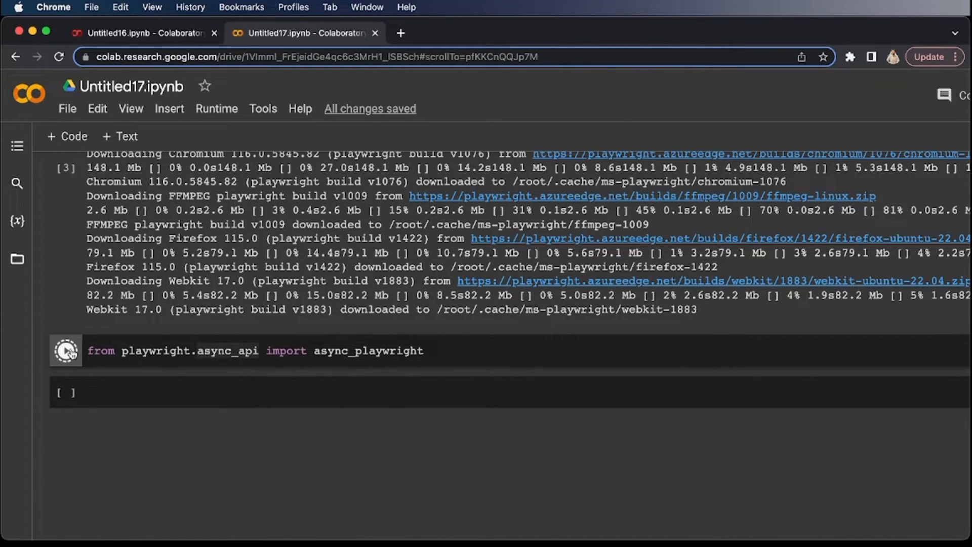
{"action": "left_click", "coordinate": [66, 351]}
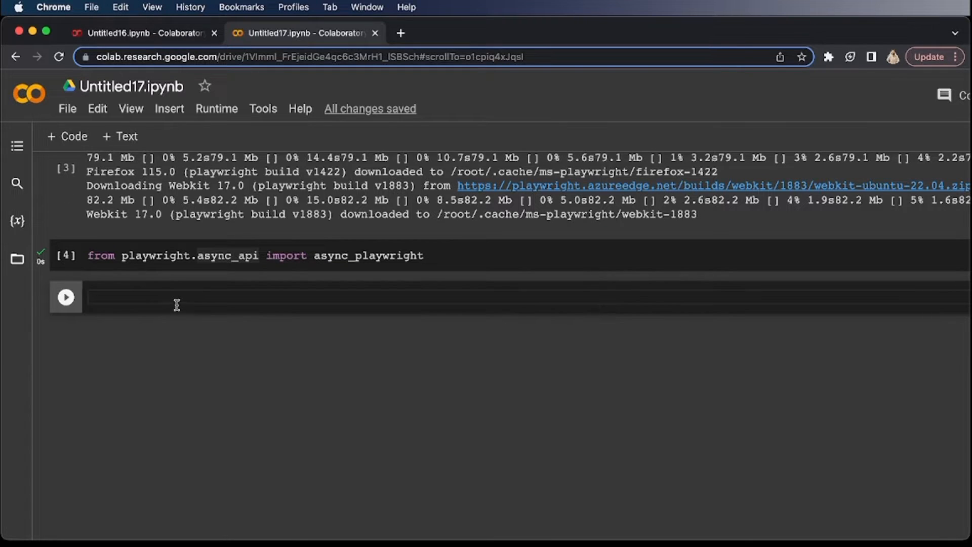
Define async def run_process() with an async with async_playwright() as p block.
{"action": "left_click", "coordinate": [248, 297]}
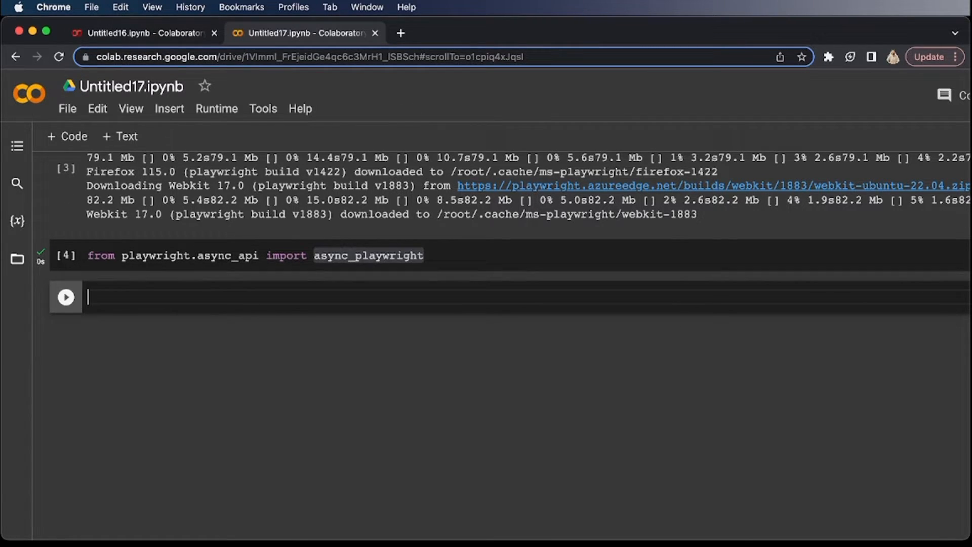
{"action": "type", "text": "a"}
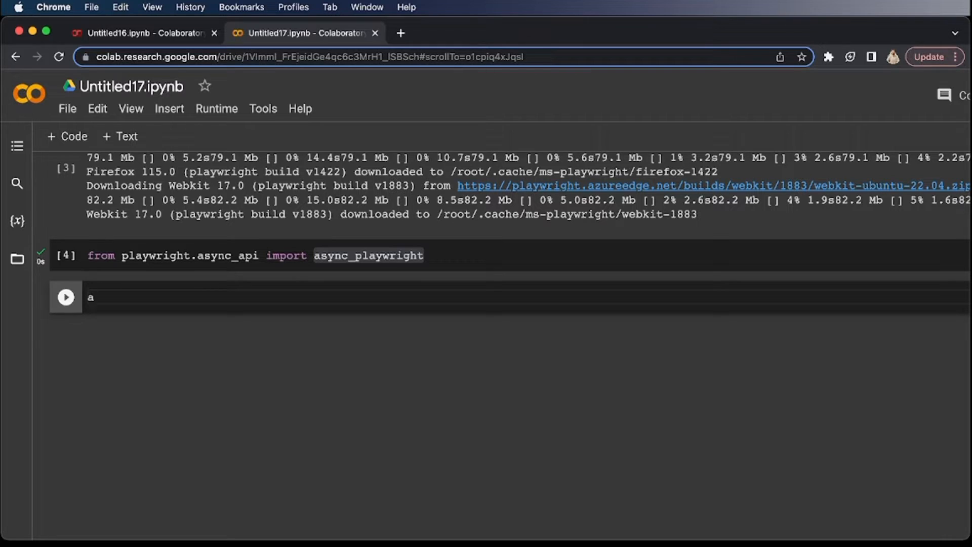
{"action": "type", "text": "sync def"}
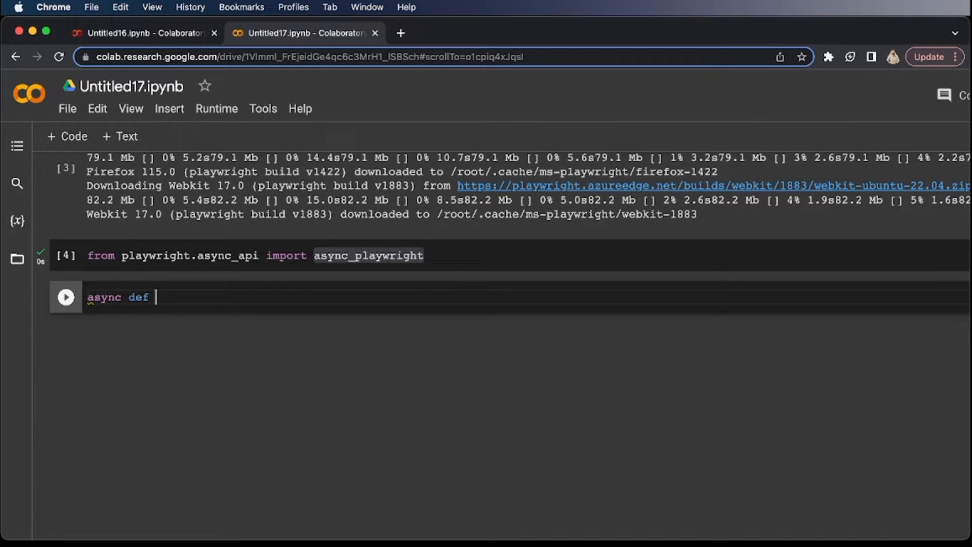
{"action": "type", "text": "run_proce"}
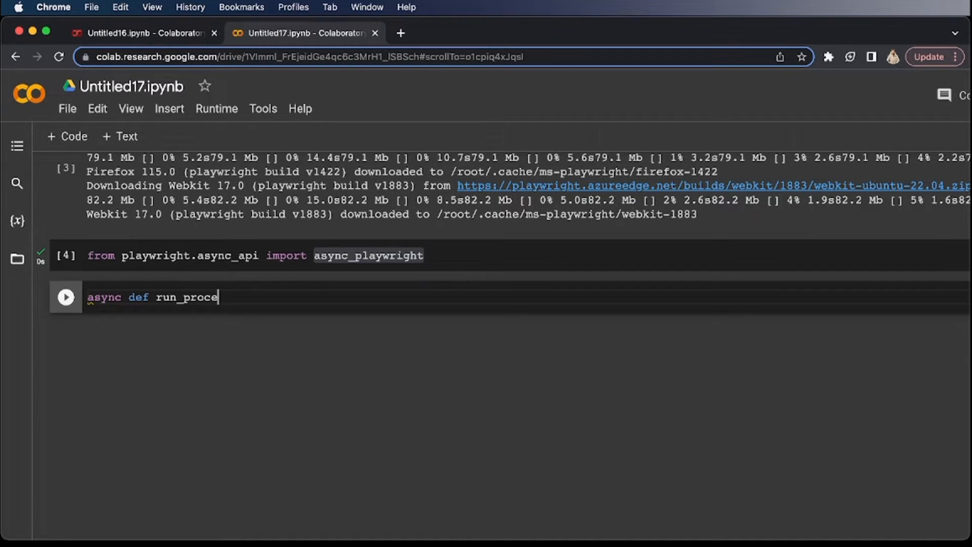
{"action": "type", "text": "ss():"}
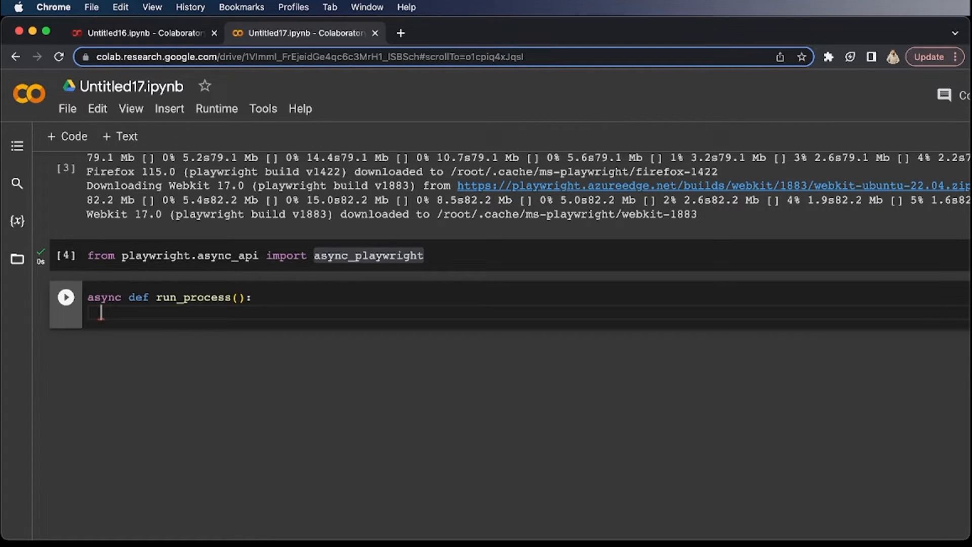
{"action": "type", "text": "async"}
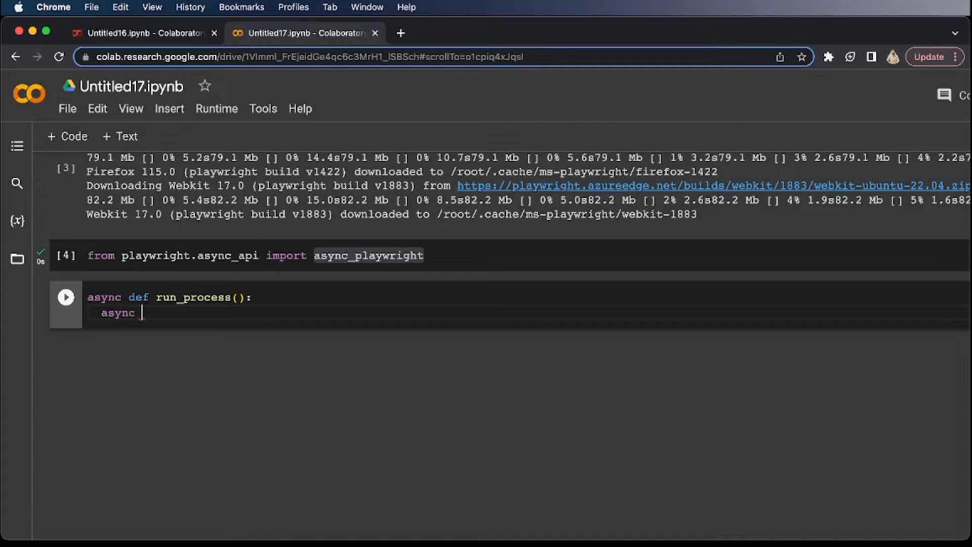
{"action": "type", "text": "wi"}
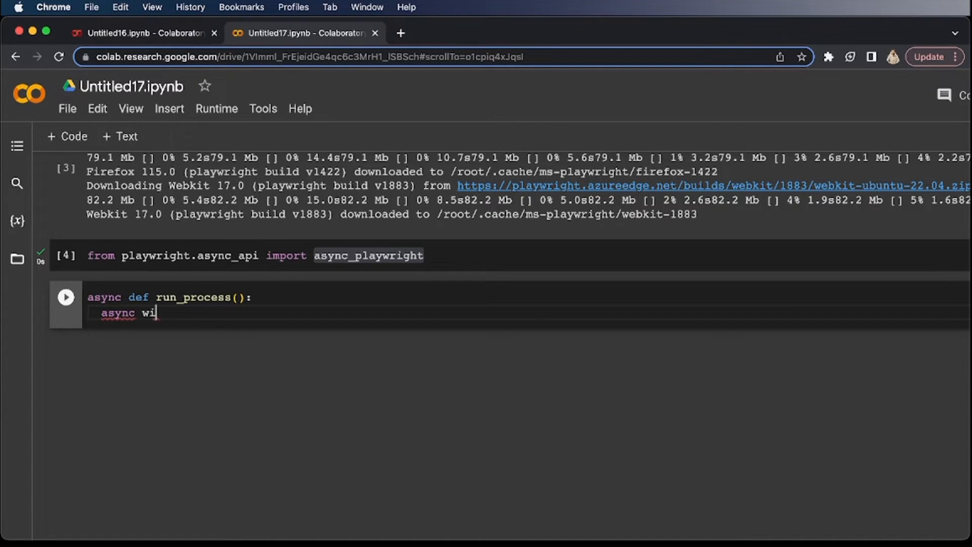
{"action": "type", "text": "th async"}
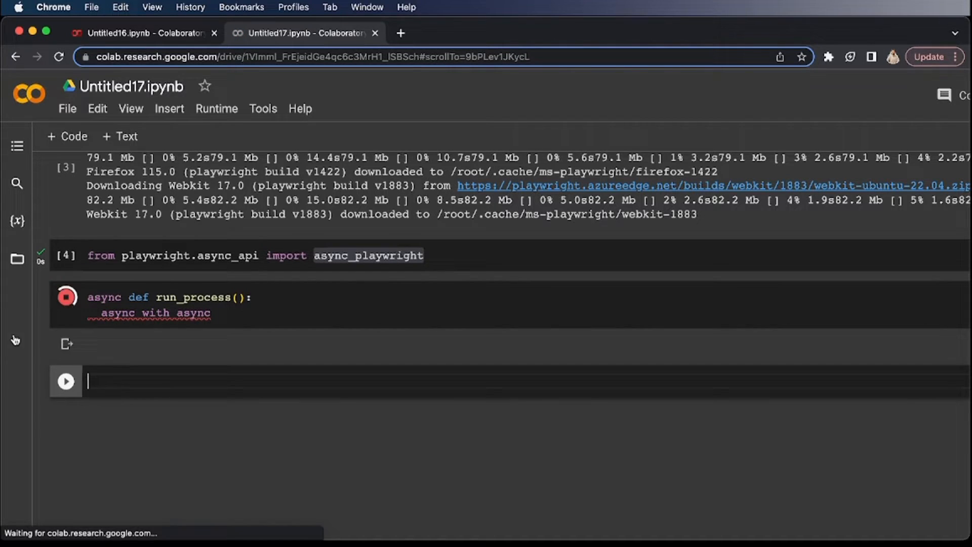
{"action": "left_click", "coordinate": [66, 296]}
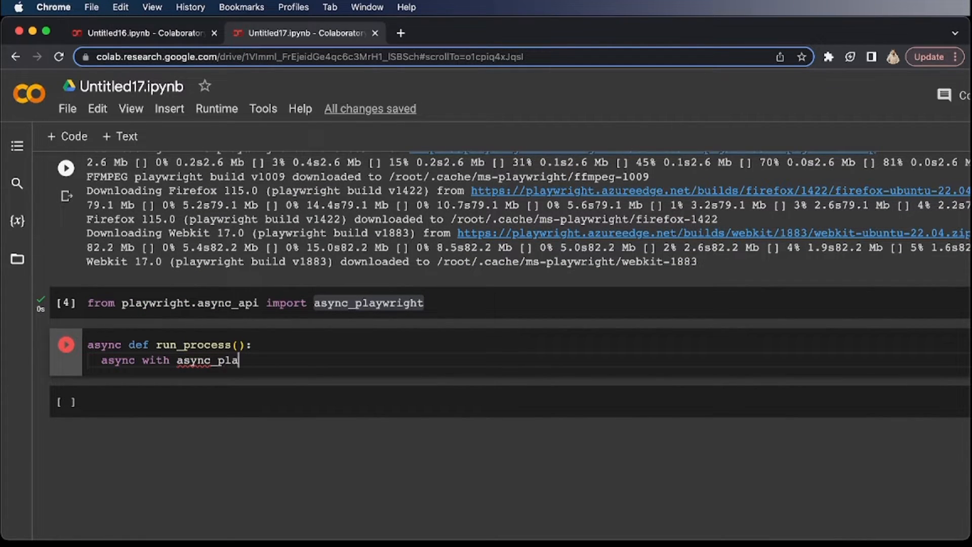
{"action": "type", "text": "ywright()"}
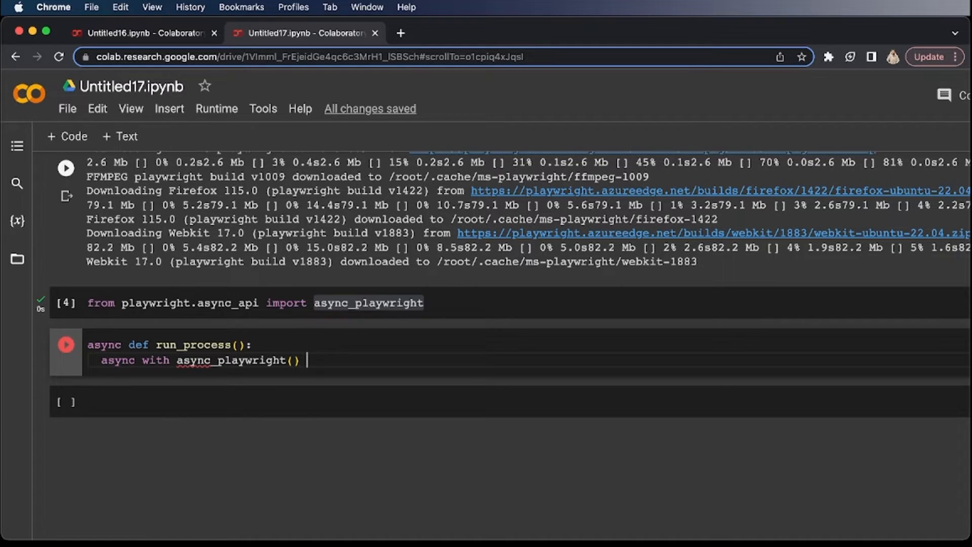
{"action": "type", "text": "as p:"}
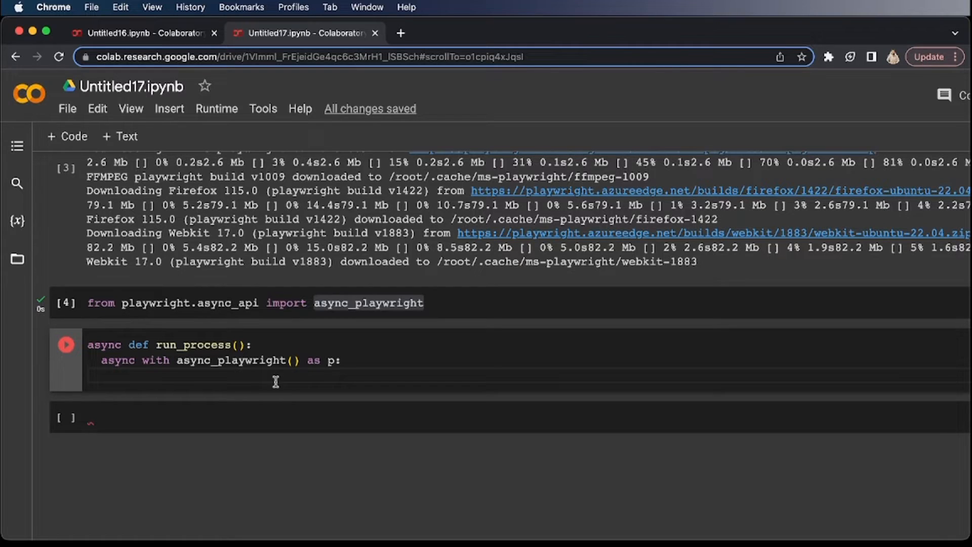
Launch the browser from p with headless=True inside the block.
{"action": "type", "text": "browser ="}
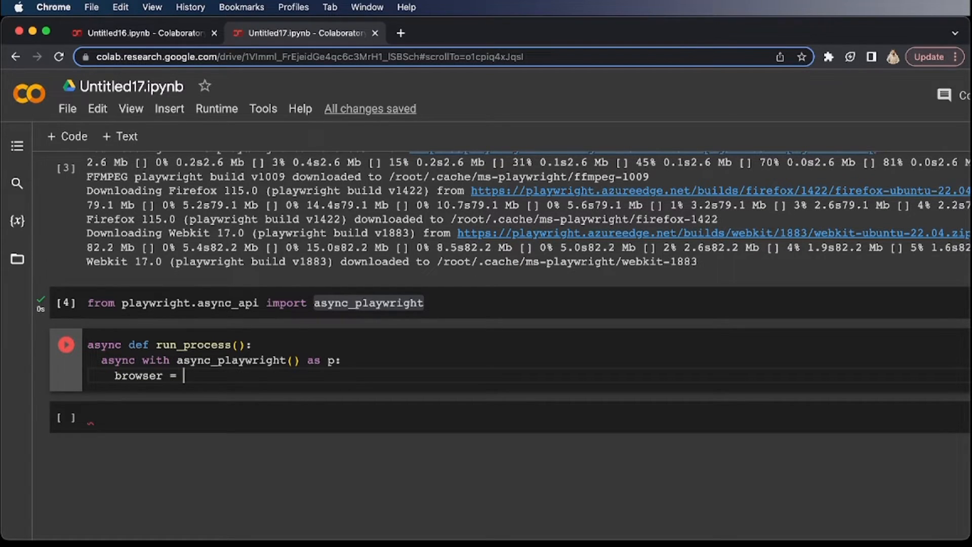
{"action": "type", "text": "p.chr"}
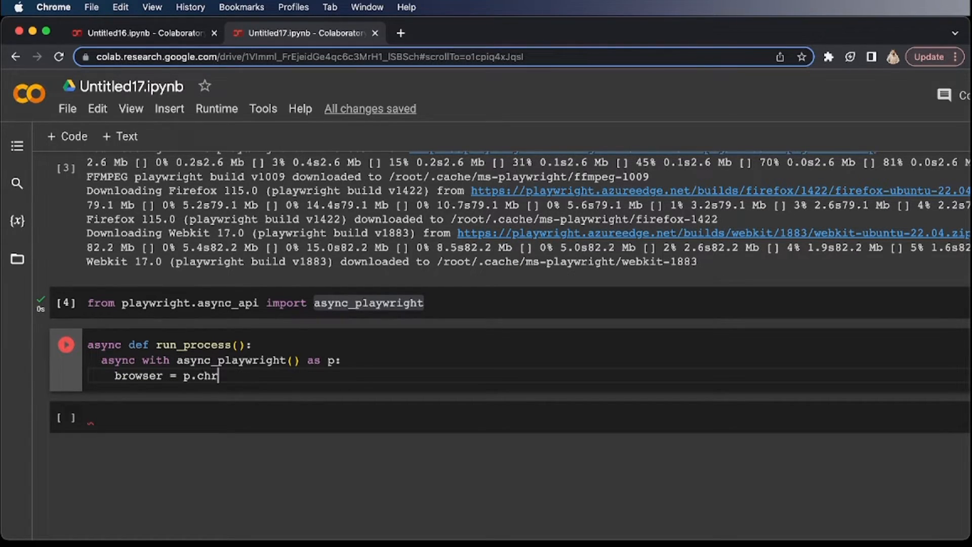
{"action": "type", "text": "omoum.laun"}
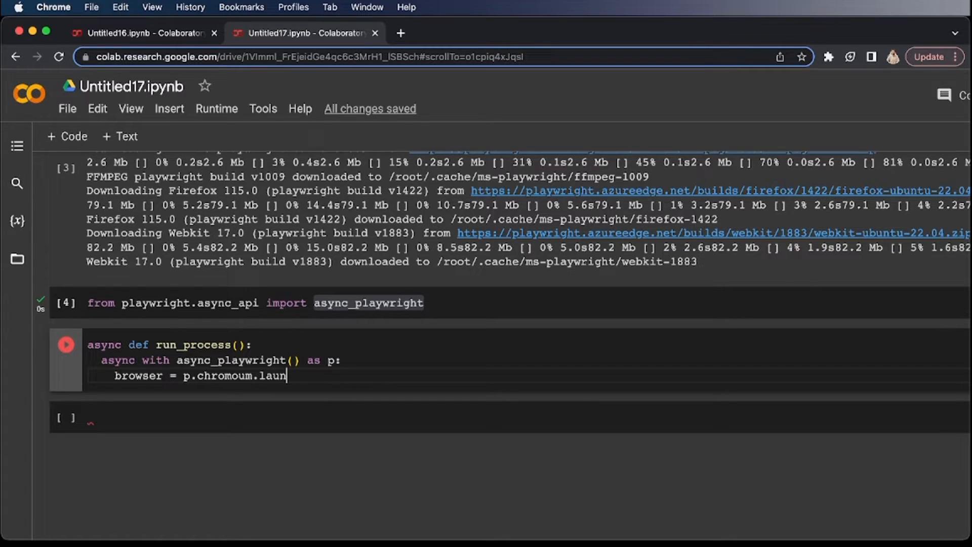
{"action": "type", "text": "ch()"}
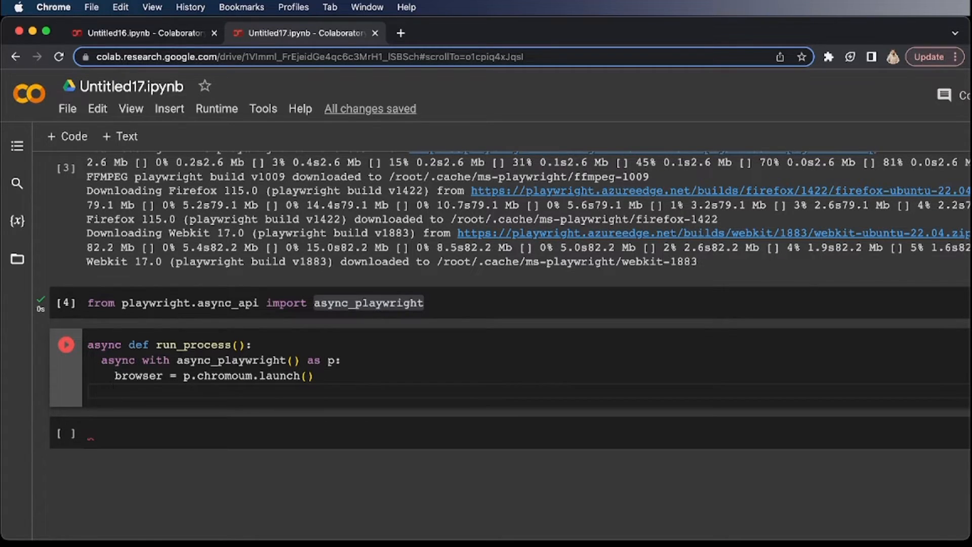
{"action": "left_click", "coordinate": [308, 376]}
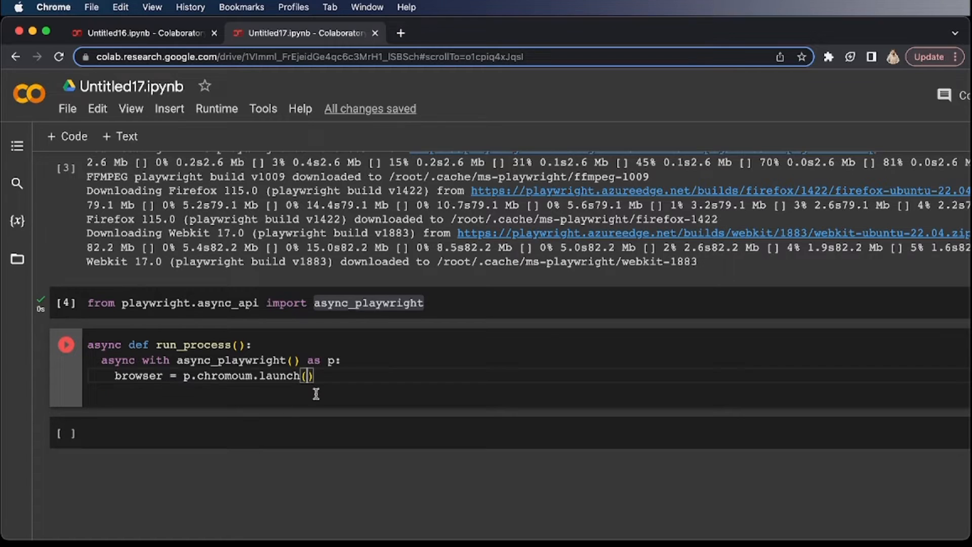
{"action": "type", "text": "headles"}
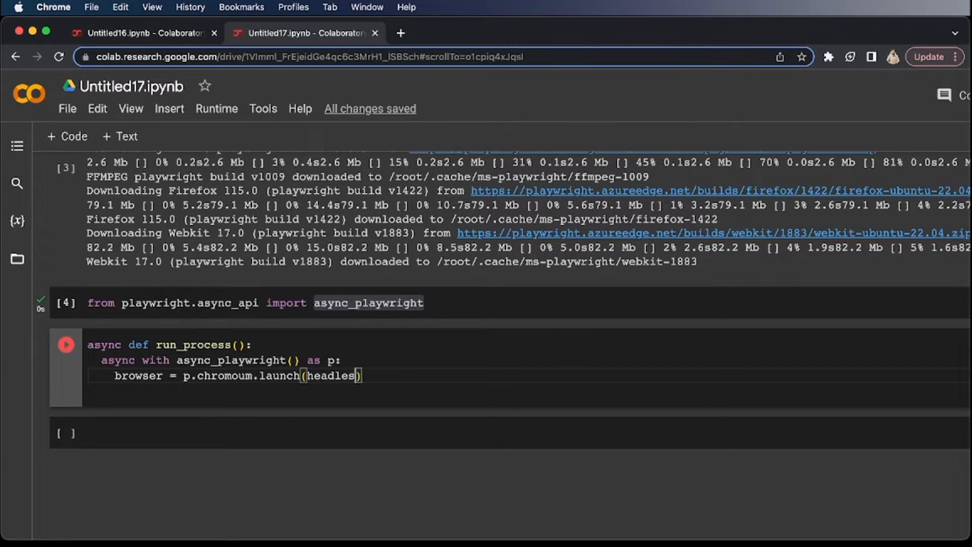
{"action": "type", "text": "=False"}
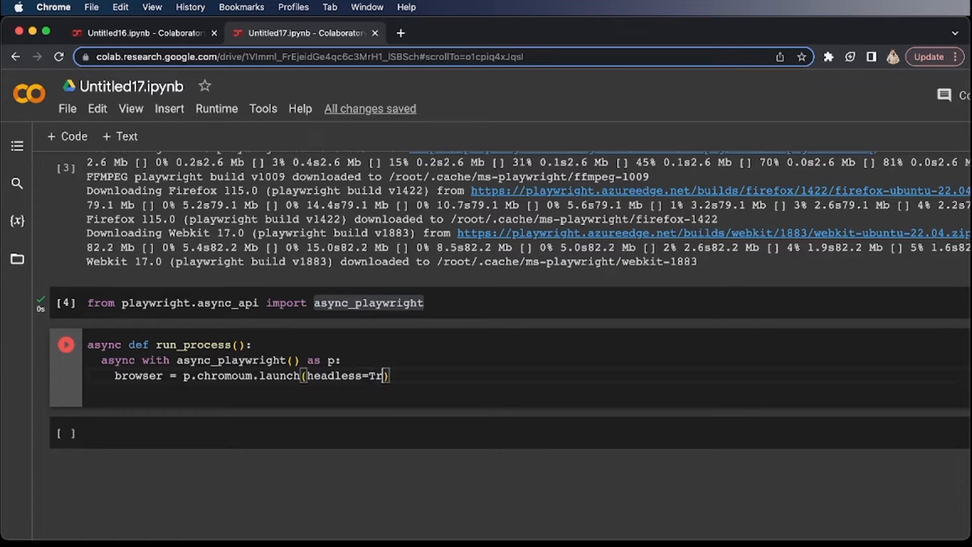
{"action": "type", "text": "ue"}
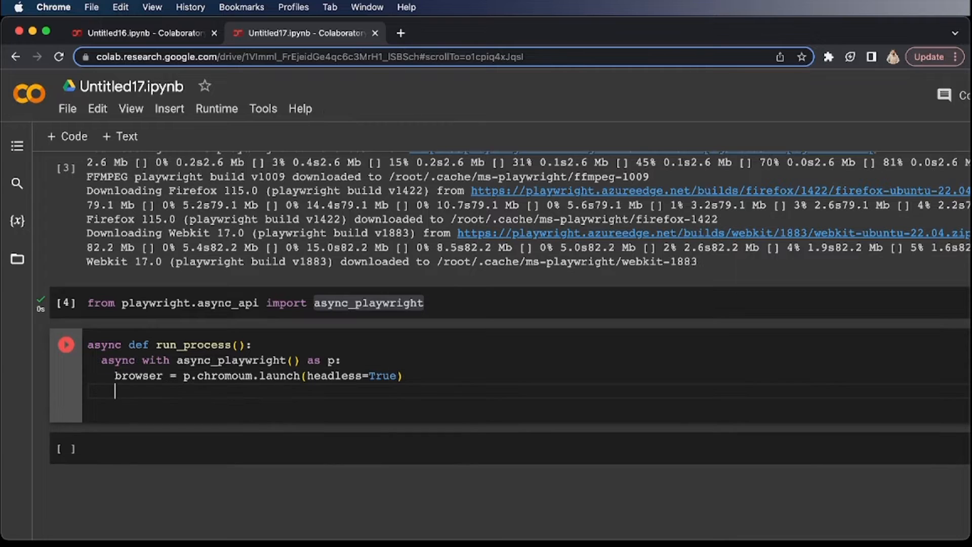
Create a browser context and open a new page from it.
{"action": "type", "text": "context ="}
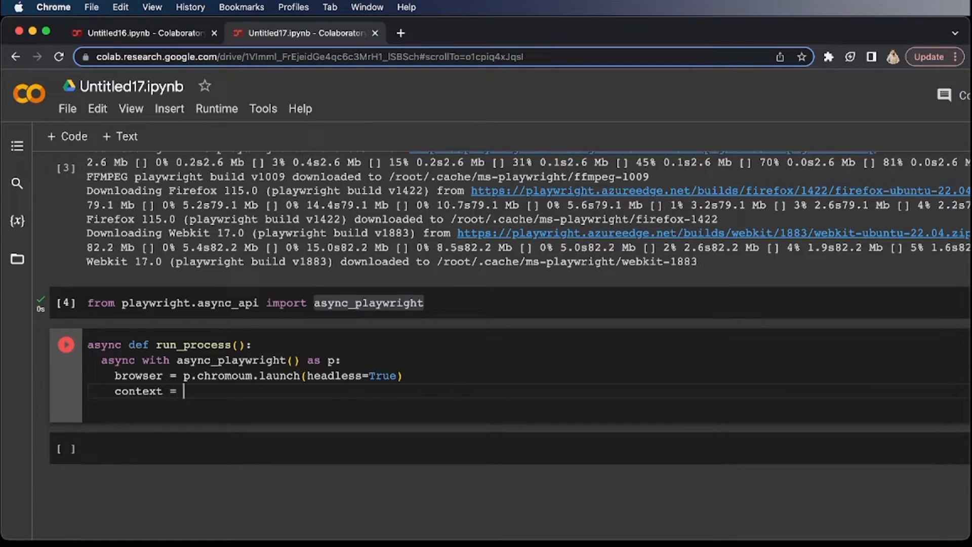
{"action": "type", "text": "browser.new"}
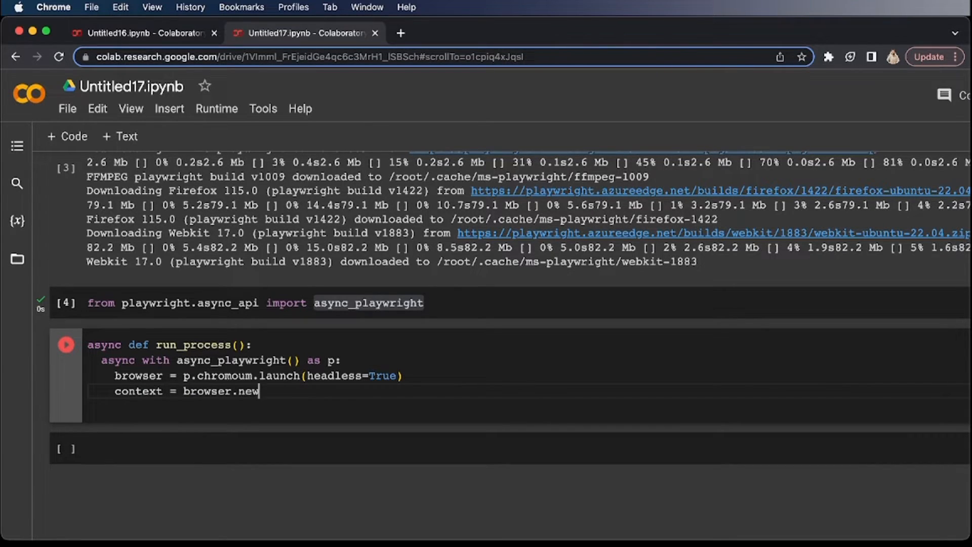
{"action": "type", "text": "_context()"}
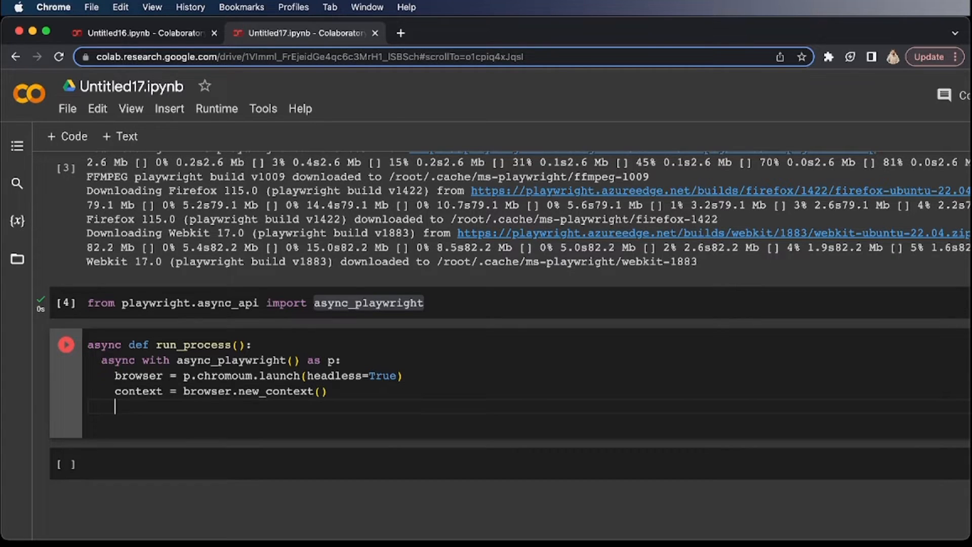
{"action": "type", "text": "page"}
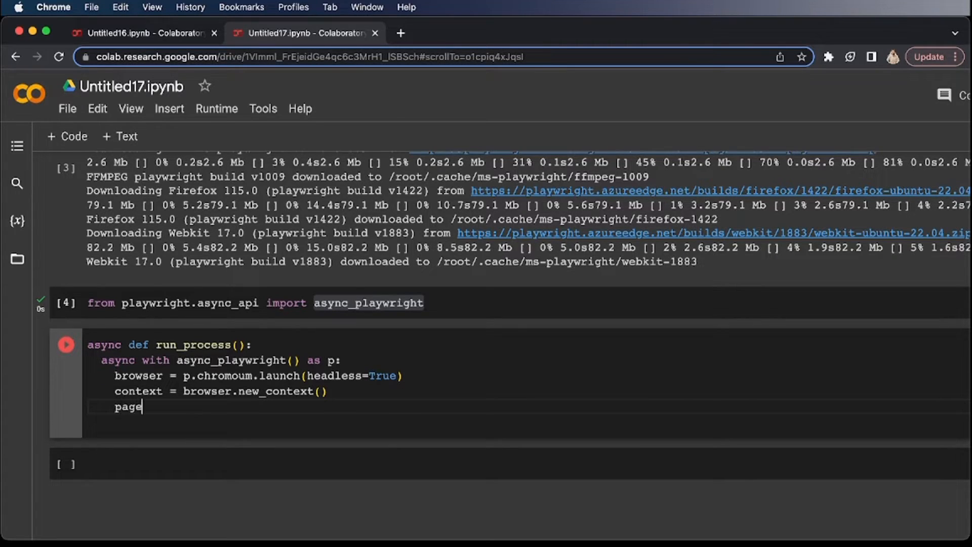
{"action": "type", "text": "="}
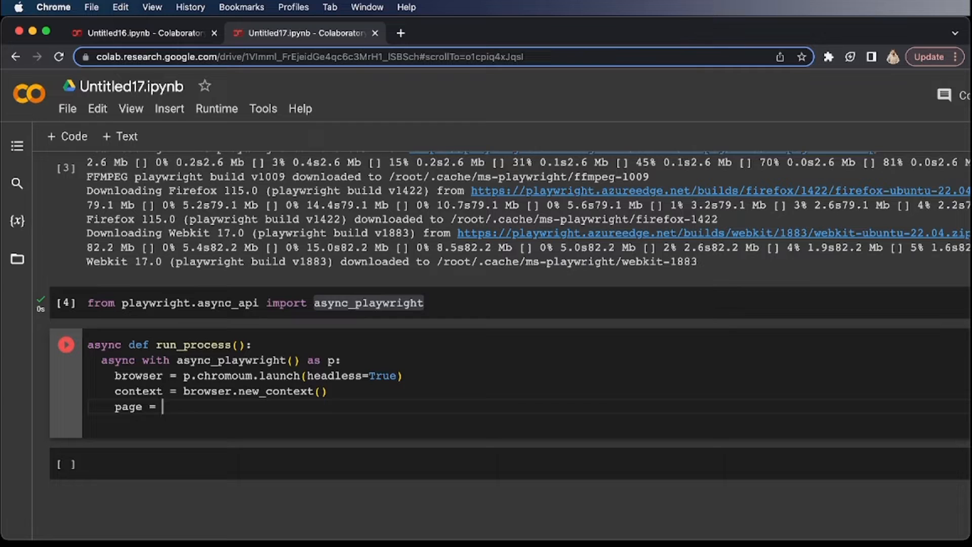
{"action": "type", "text": "contex"}
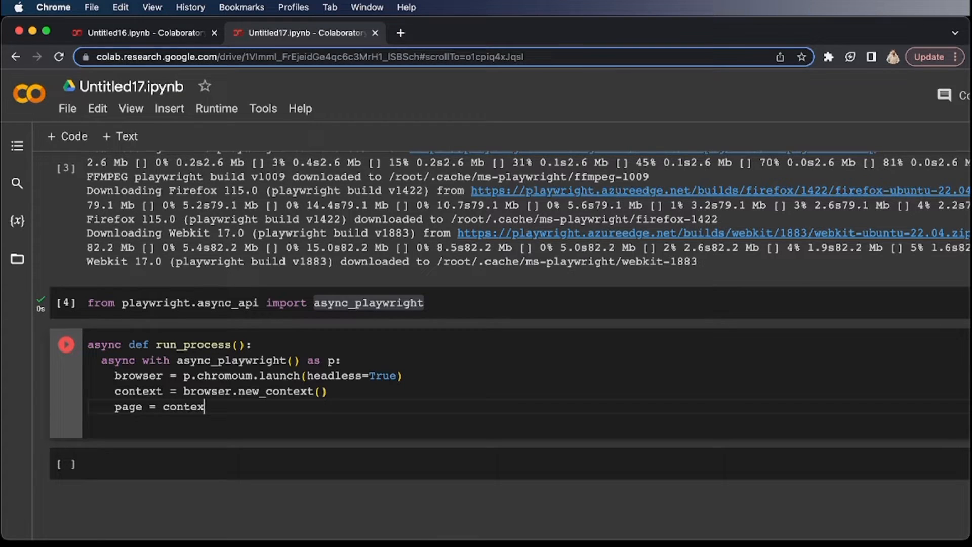
{"action": "type", "text": ".new_page()"}
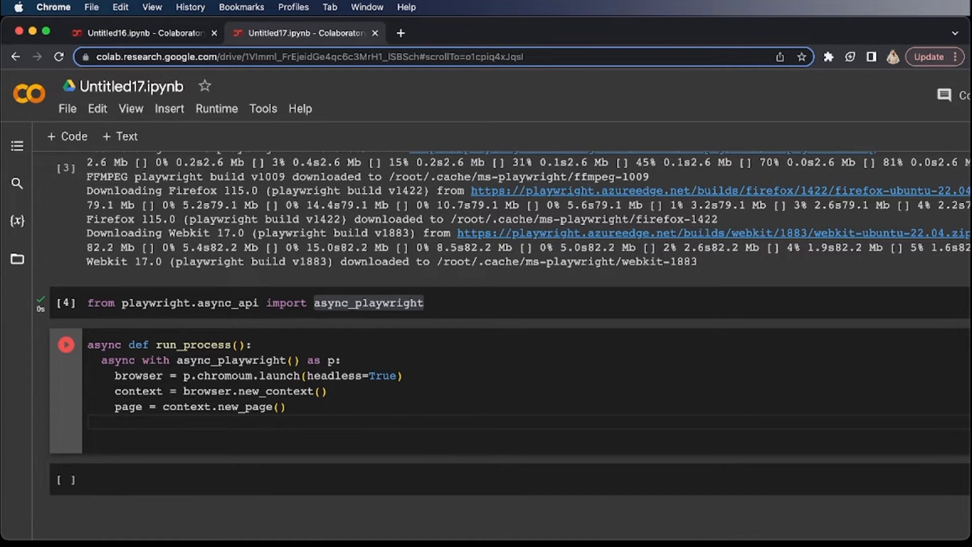
Navigate the page to http dataguru.cc/blog and close it afterwards.
{"action": "type", "text": "pa"}
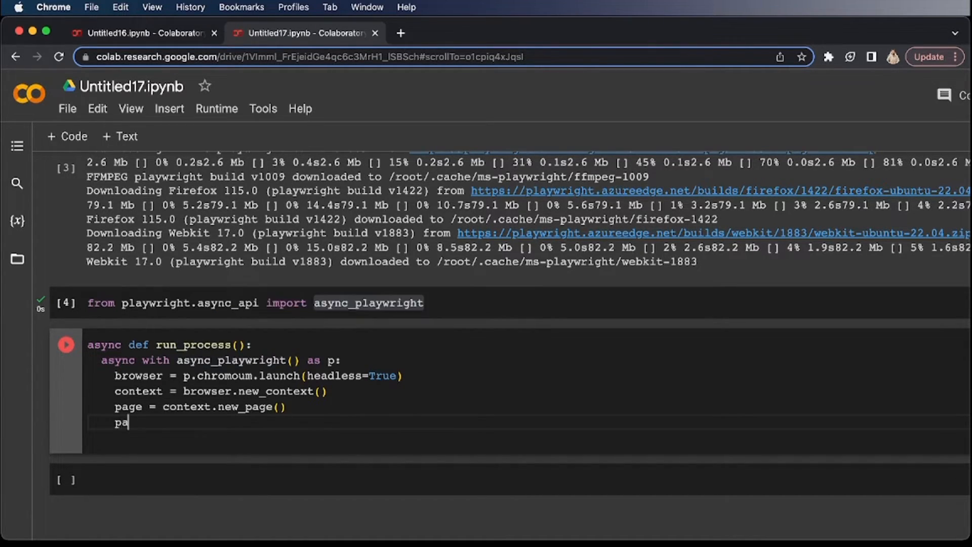
{"action": "type", "text": "ge.goto('"}
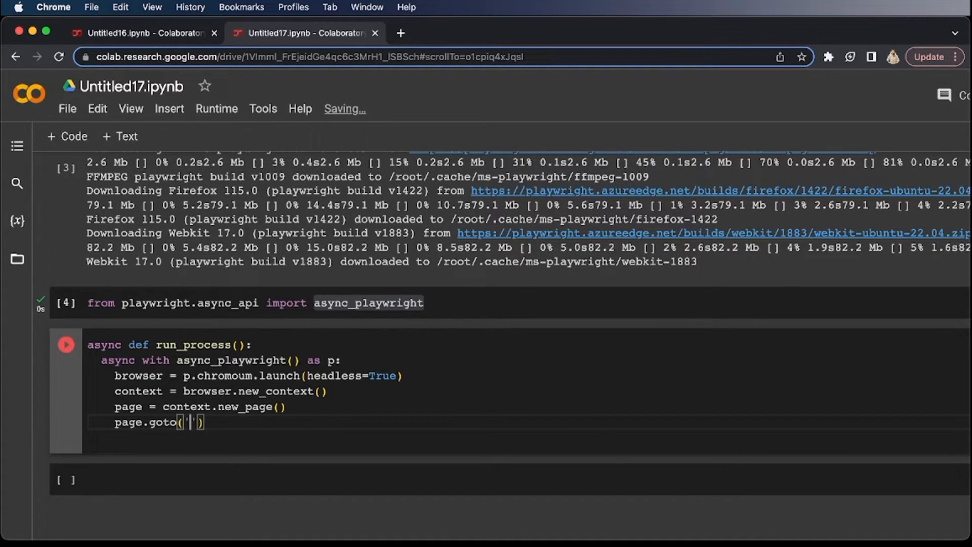
{"action": "type", "text": "https://"}
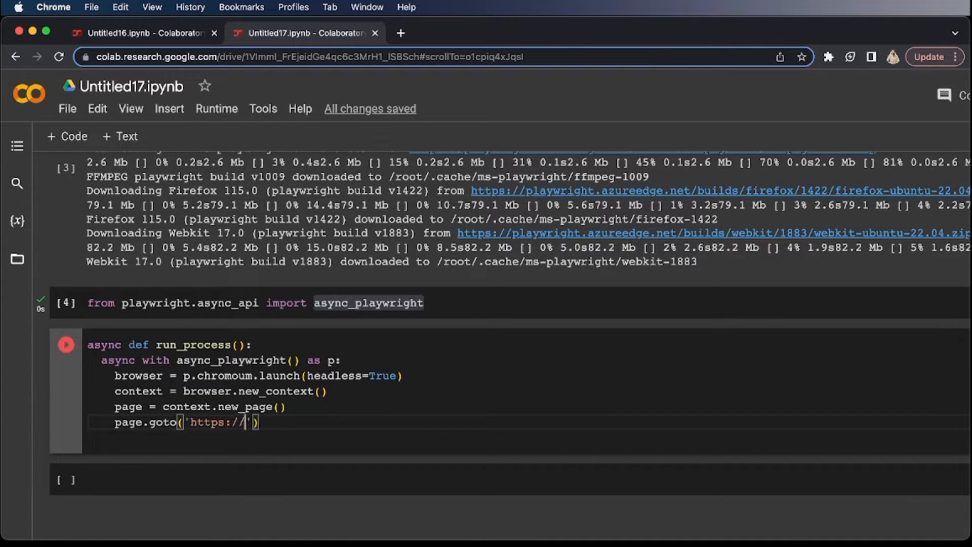
{"action": "type", "text": "dataguru"}
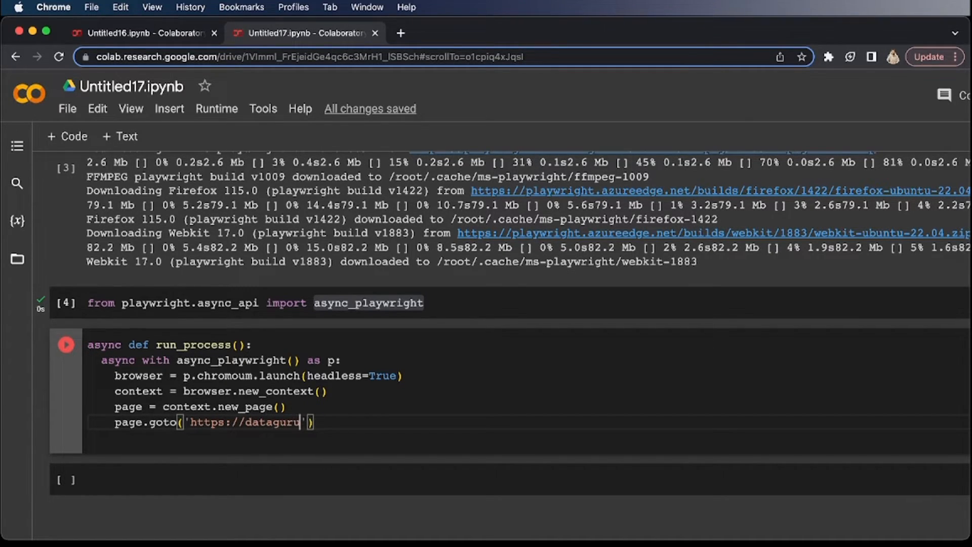
{"action": "type", "text": ".cc/blog"}
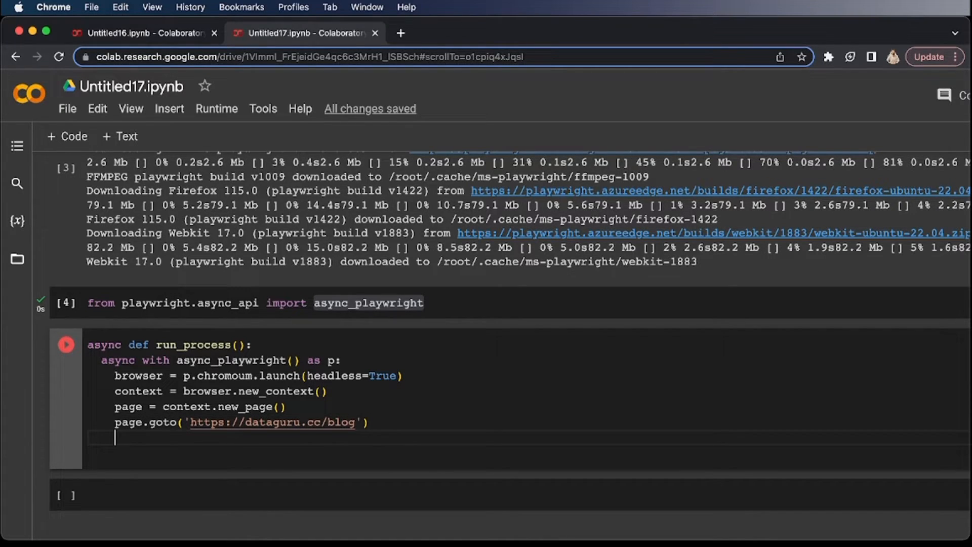
{"action": "type", "text": "p"}
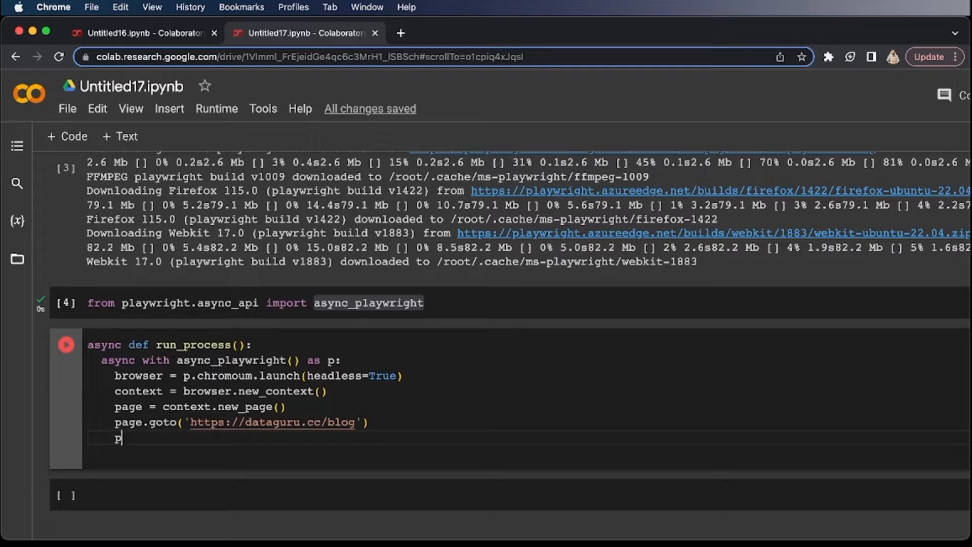
{"action": "type", "text": "age."}
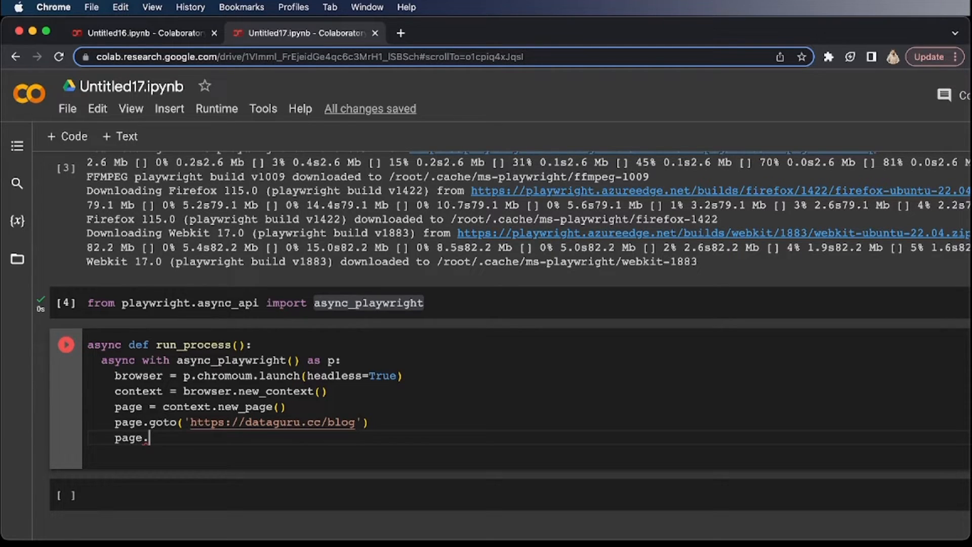
{"action": "type", "text": "close()"}
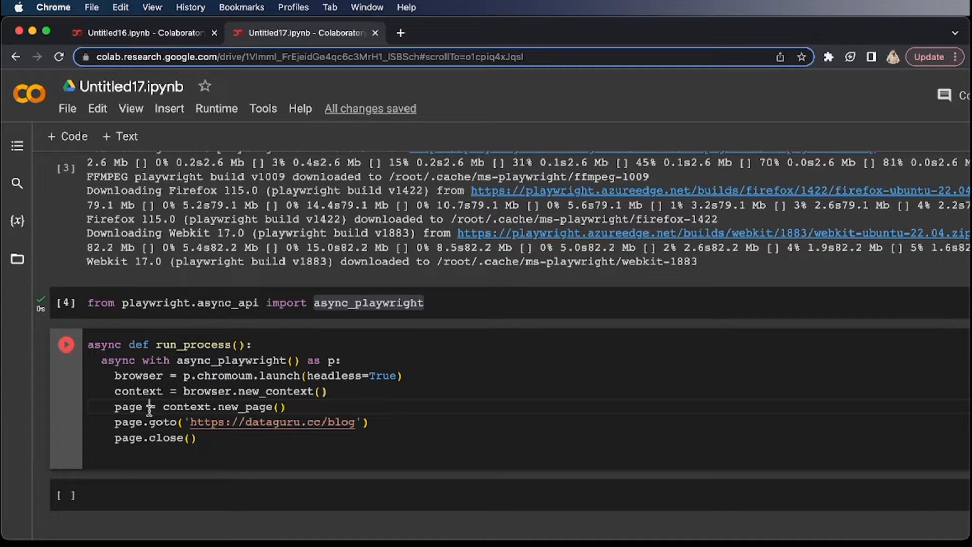
Await the context, page, goto and close calls and print(await page.content()) before closing.
{"action": "type", "text": "await"}
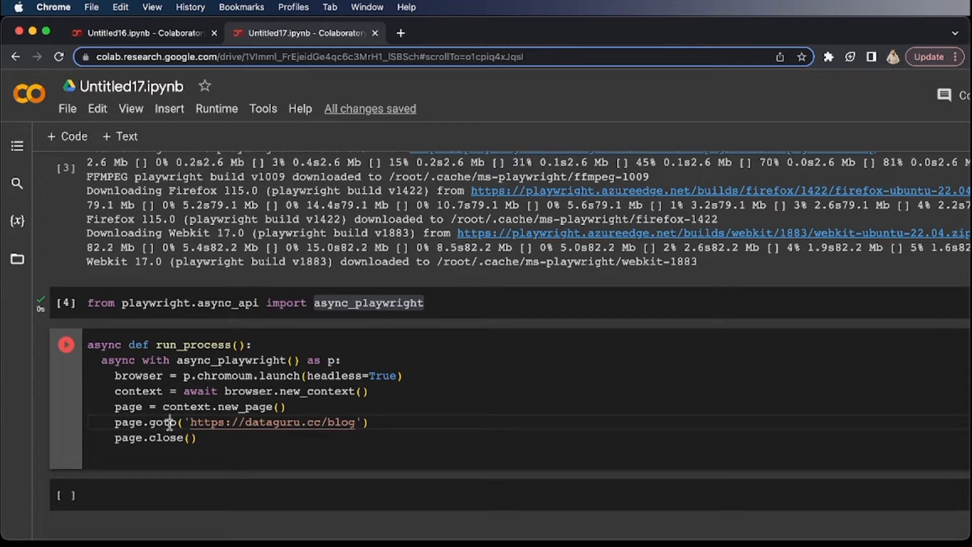
{"action": "type", "text": "await"}
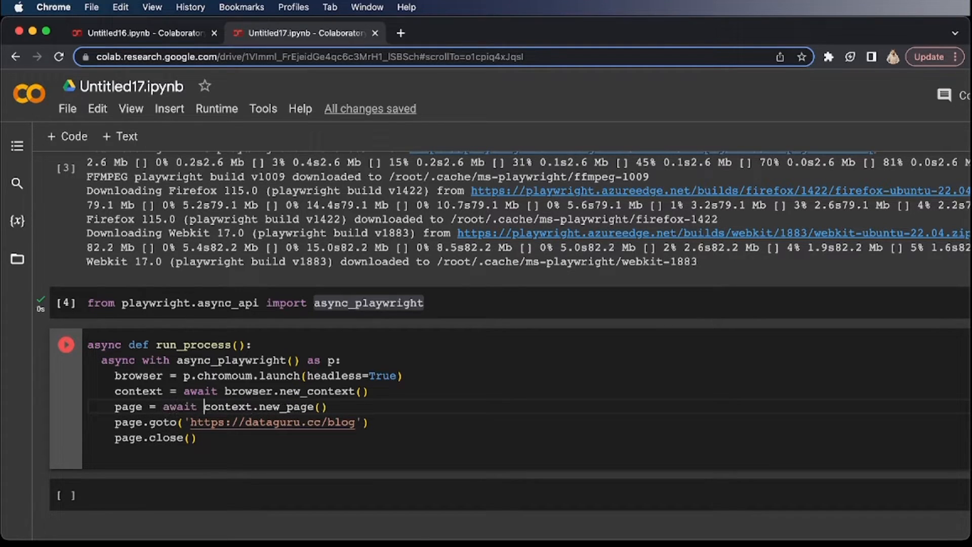
{"action": "type", "text": "await"}
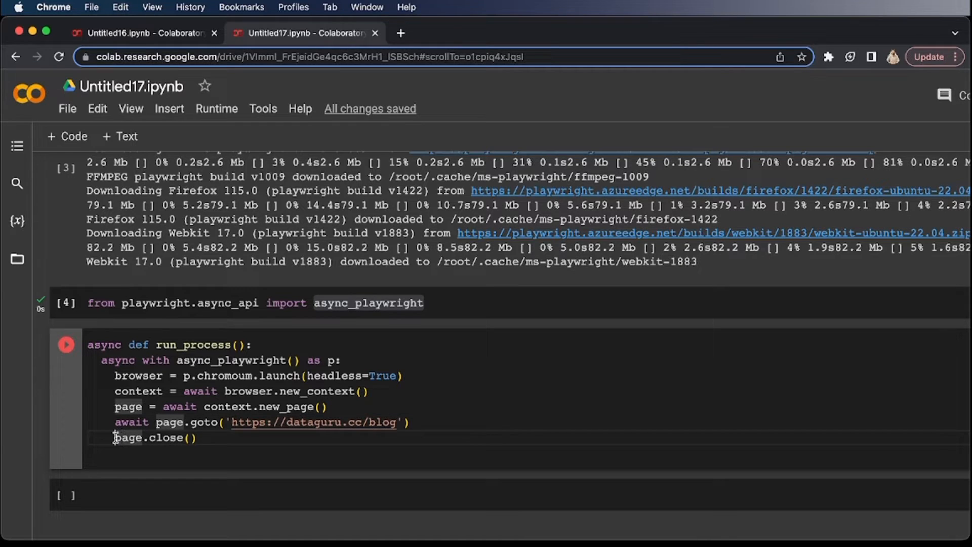
{"action": "type", "text": "await"}
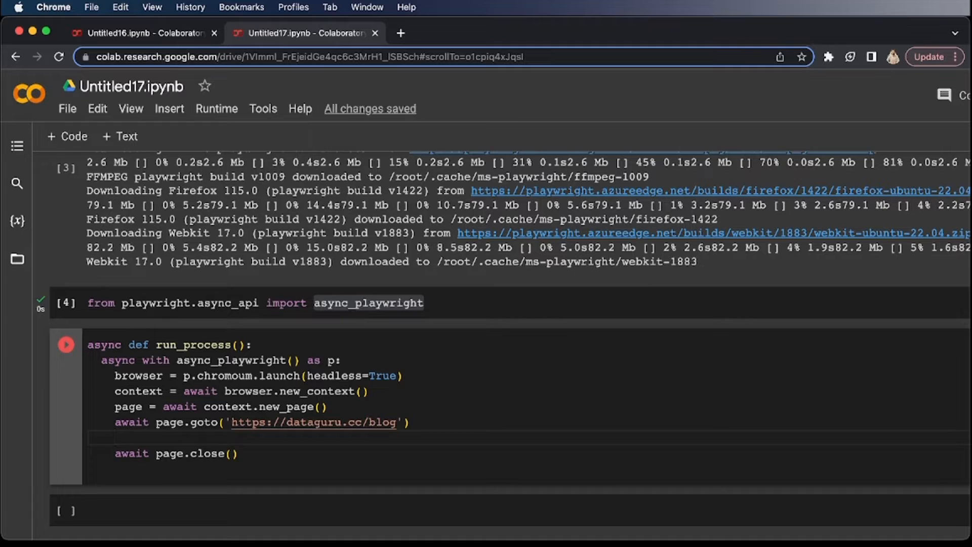
{"action": "type", "text": "print"}
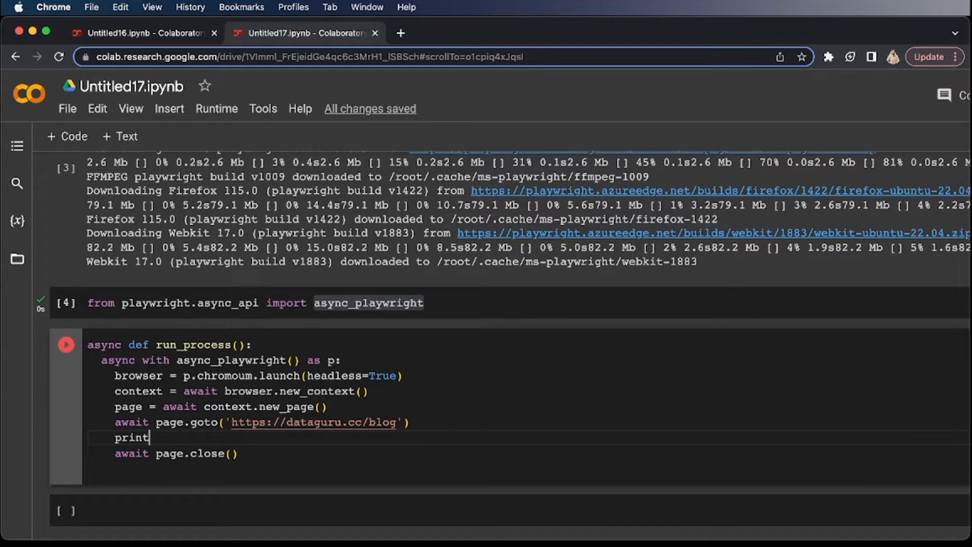
{"action": "type", "text": "(await page)"}
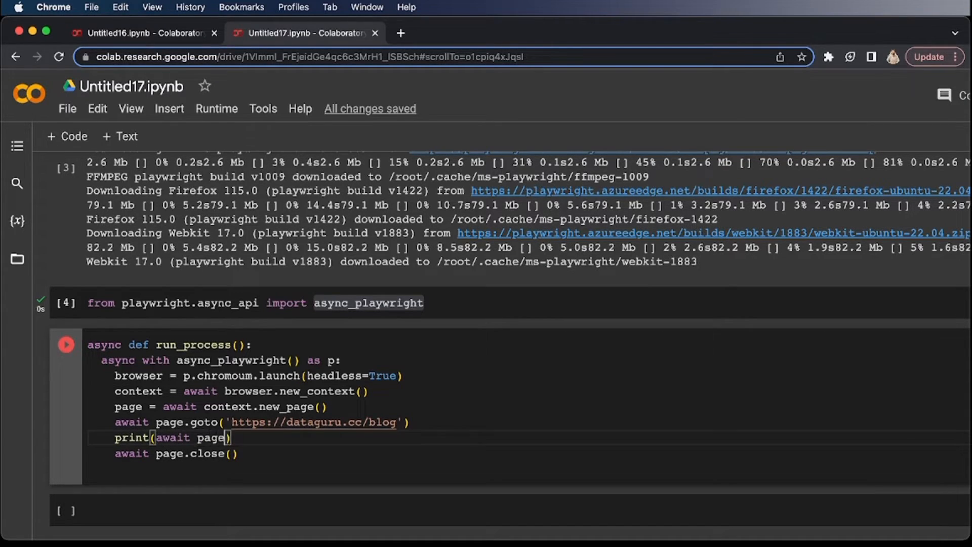
{"action": "type", "text": "."}
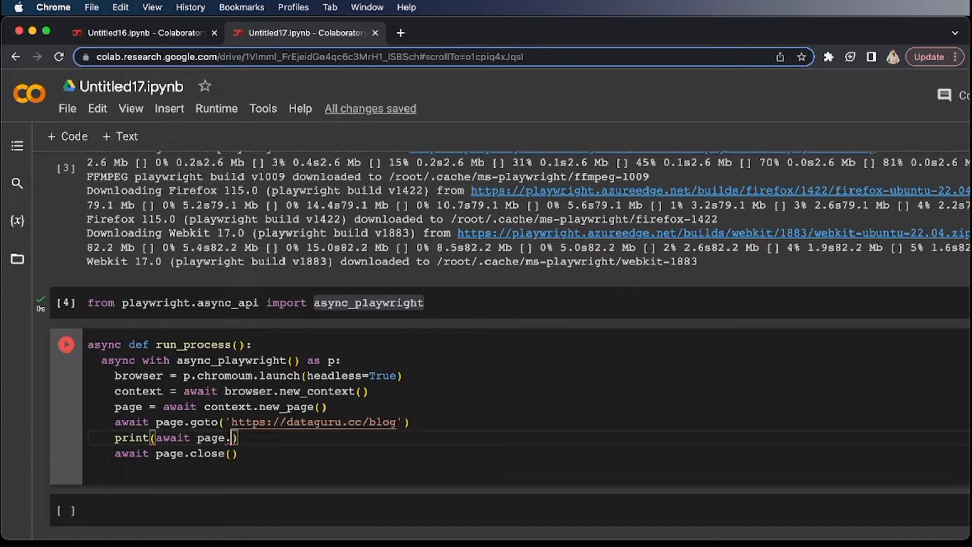
{"action": "type", "text": "content("}
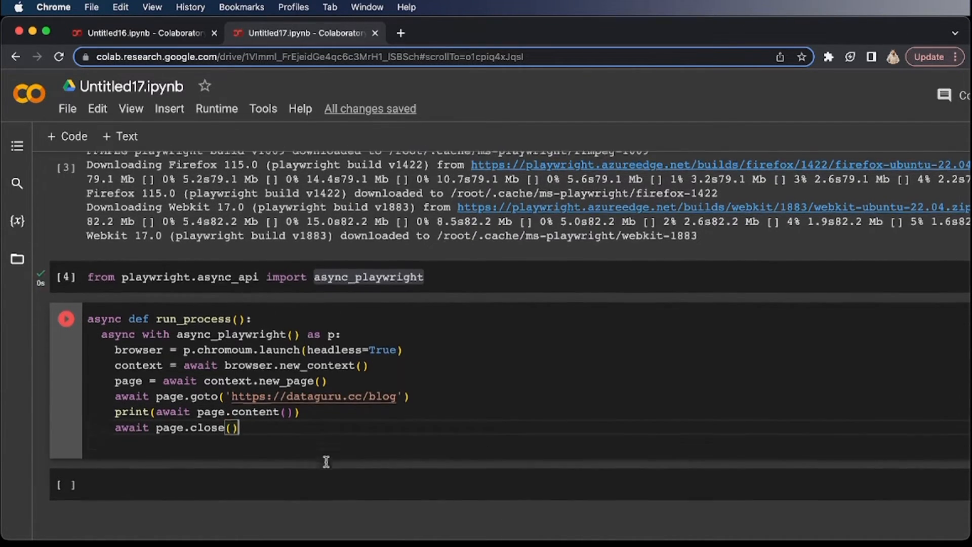
{"action": "scroll", "scroll_direction": "down", "scroll_amount": 3}
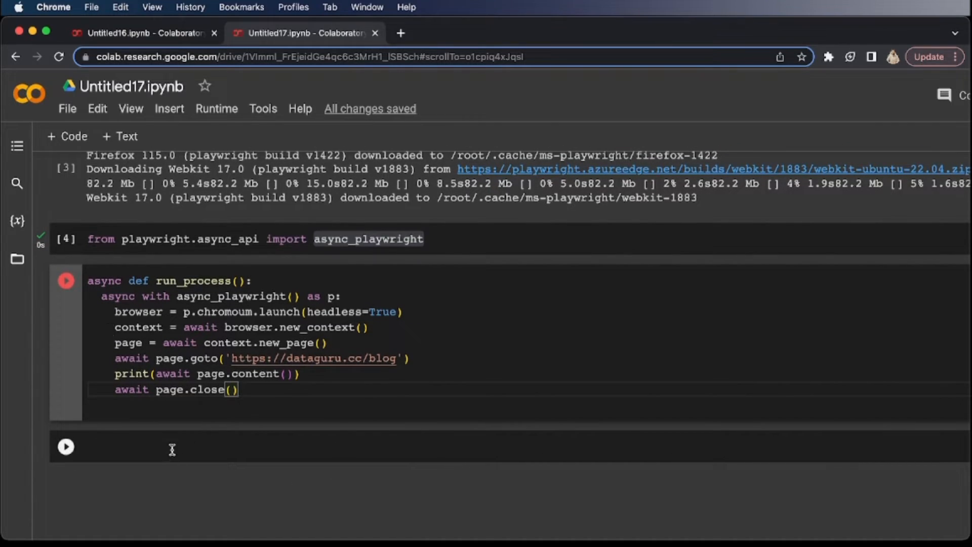
Import asyncio and write asyncio.run(run_process()) in a new cell.
{"action": "left_click", "coordinate": [65, 281]}
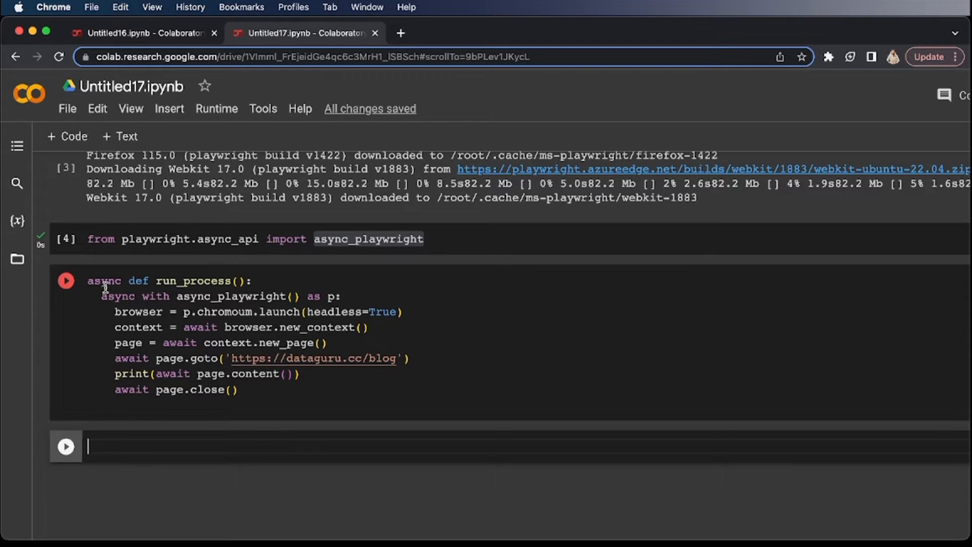
{"action": "type", "text": "import a"}
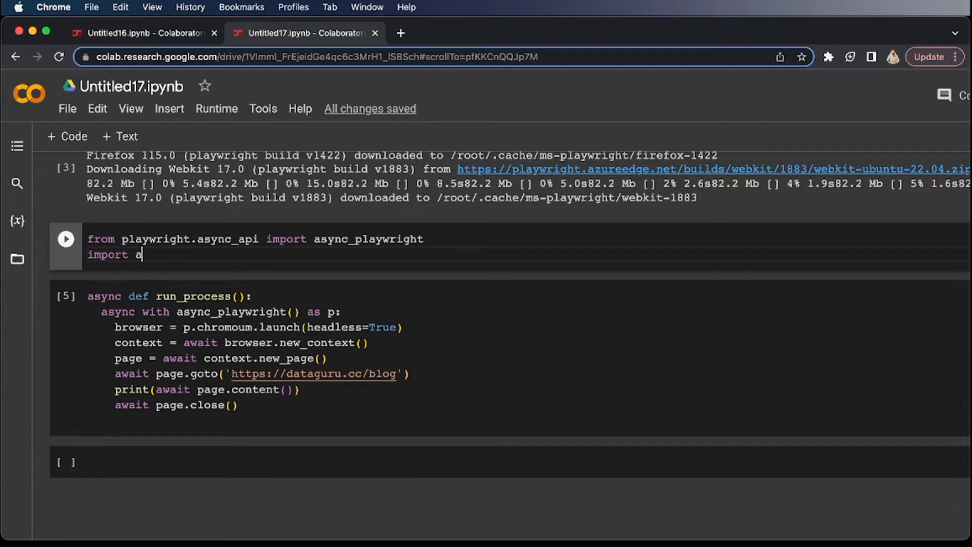
{"action": "type", "text": "syncio"}
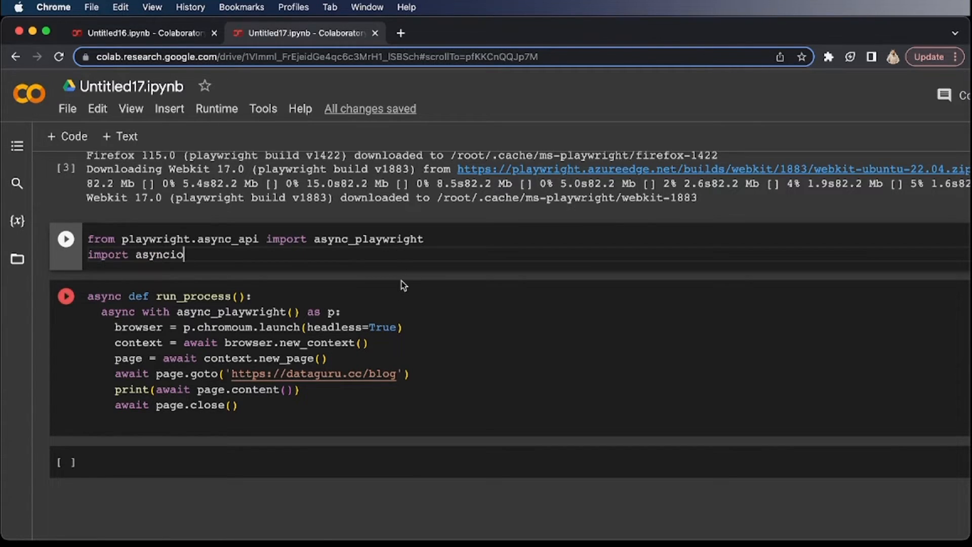
{"action": "left_click", "coordinate": [66, 239]}
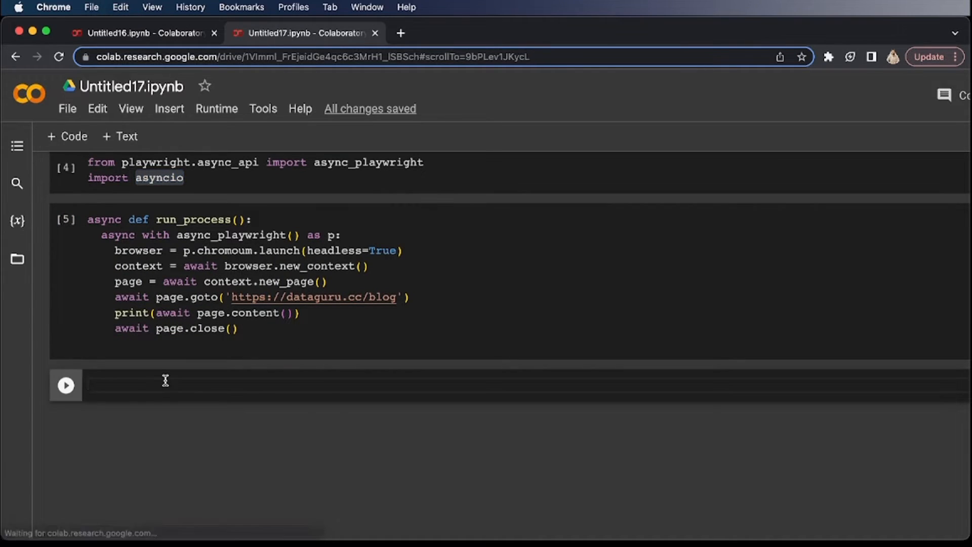
{"action": "type", "text": "asyncio.run()"}
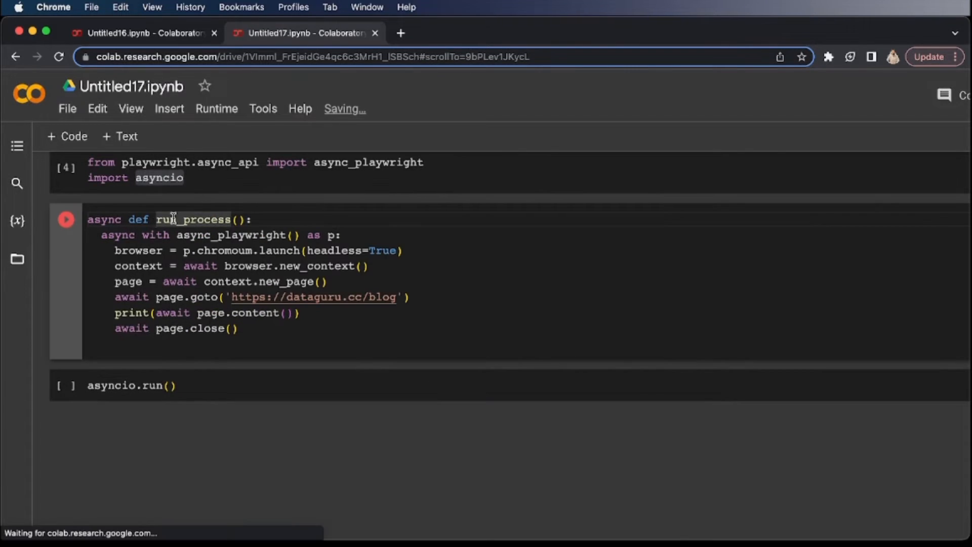
{"action": "type", "text": "run_process"}
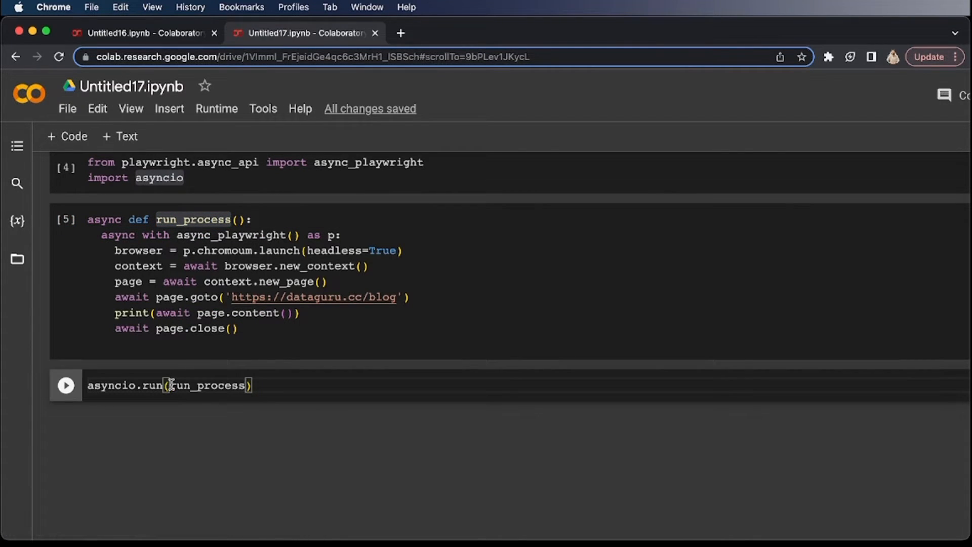
{"action": "left_click", "coordinate": [64, 385]}
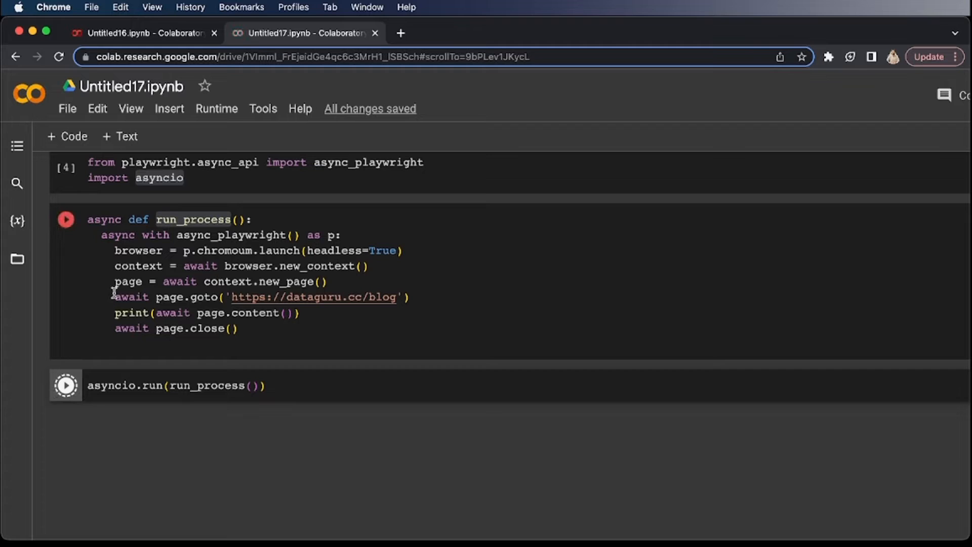
Run the call cell, hitting RuntimeError: asyncio.run() cannot be called from a running event loop.
{"action": "left_click", "coordinate": [65, 385]}
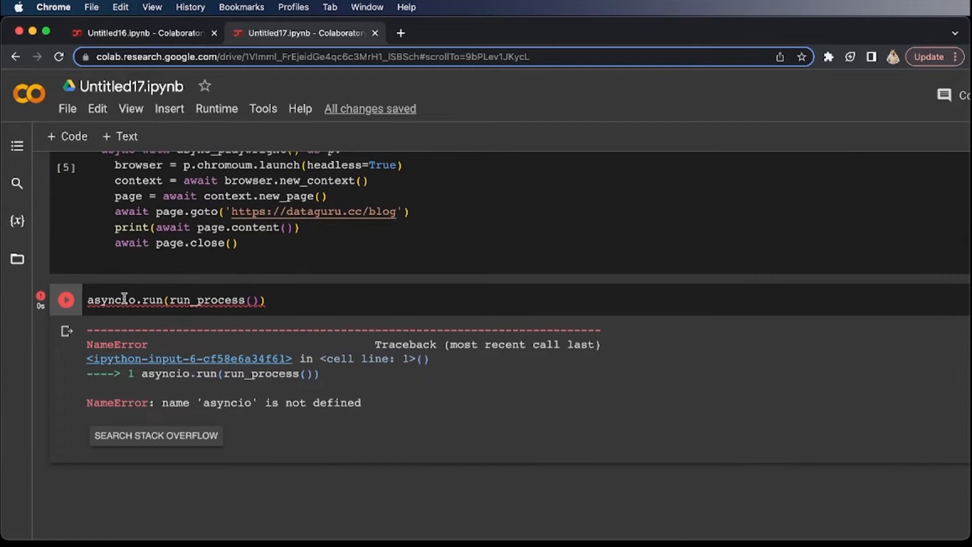
{"action": "scroll", "scroll_direction": "down", "scroll_amount": 3}
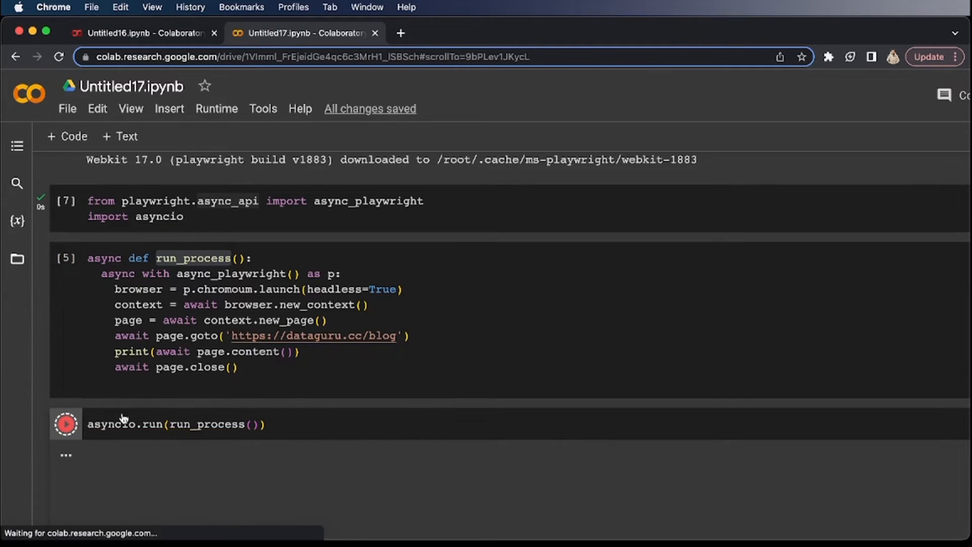
{"action": "left_click", "coordinate": [64, 424]}
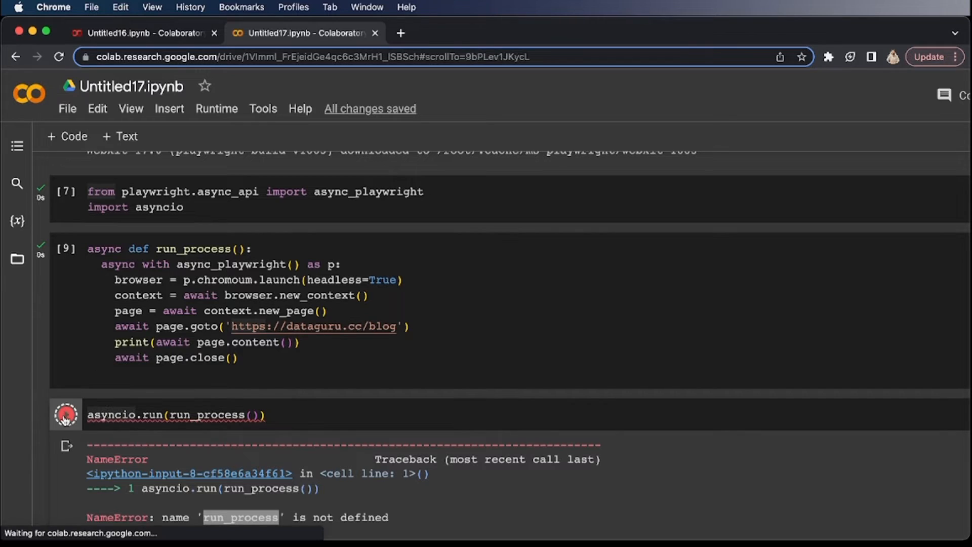
{"action": "left_click", "coordinate": [64, 414]}
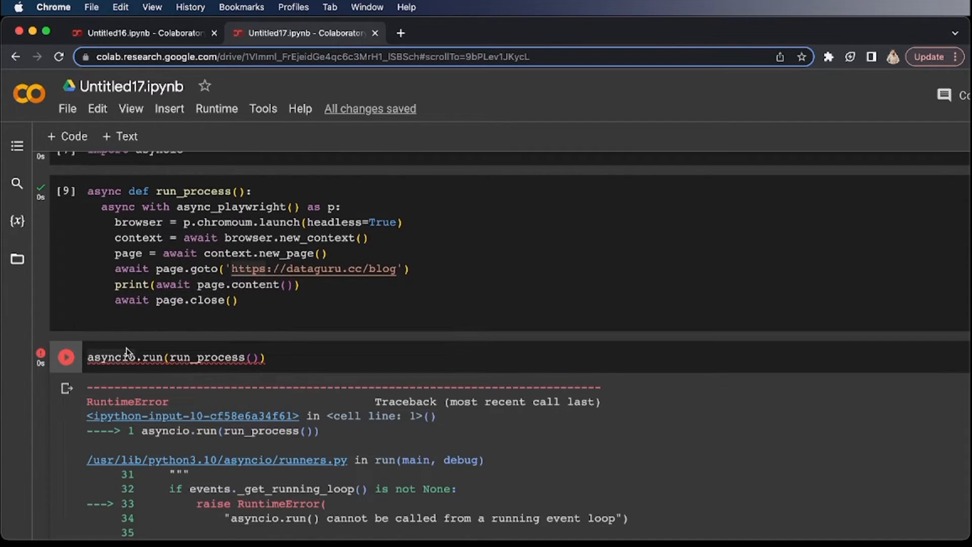
Select the async def run_process(): line to remove it, keeping only the async with block.
{"action": "scroll", "scroll_direction": "down", "scroll_amount": 3}
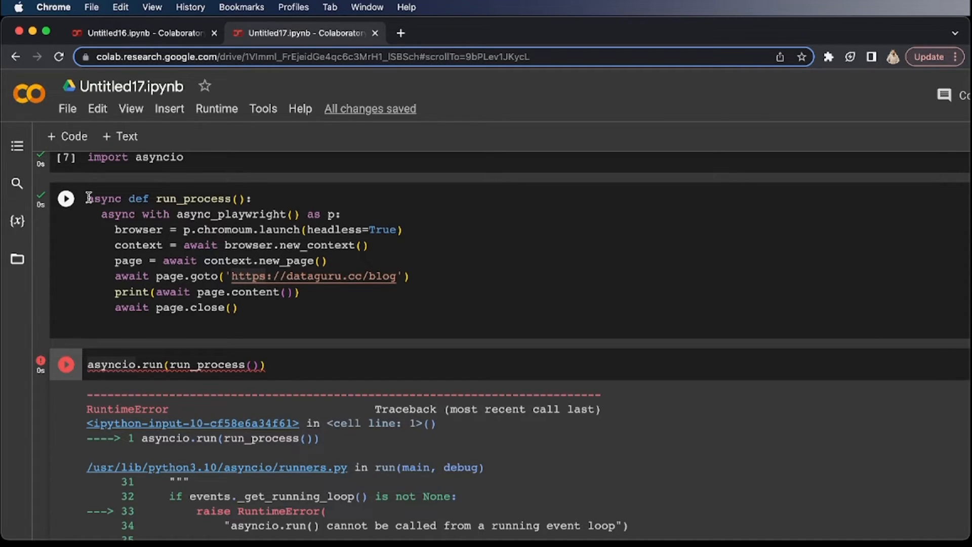
{"action": "scroll", "scroll_direction": "down", "scroll_amount": 3}
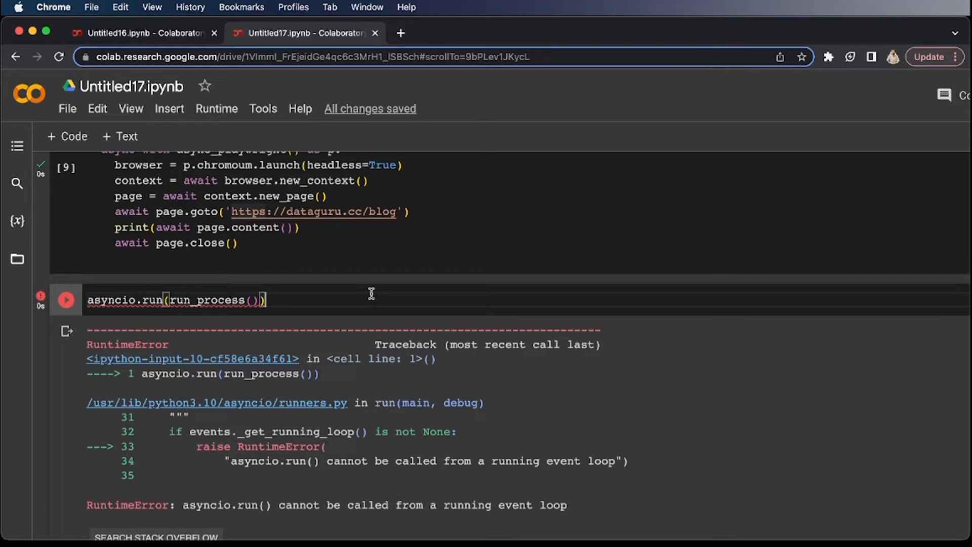
{"action": "scroll", "scroll_direction": "down", "scroll_amount": 3}
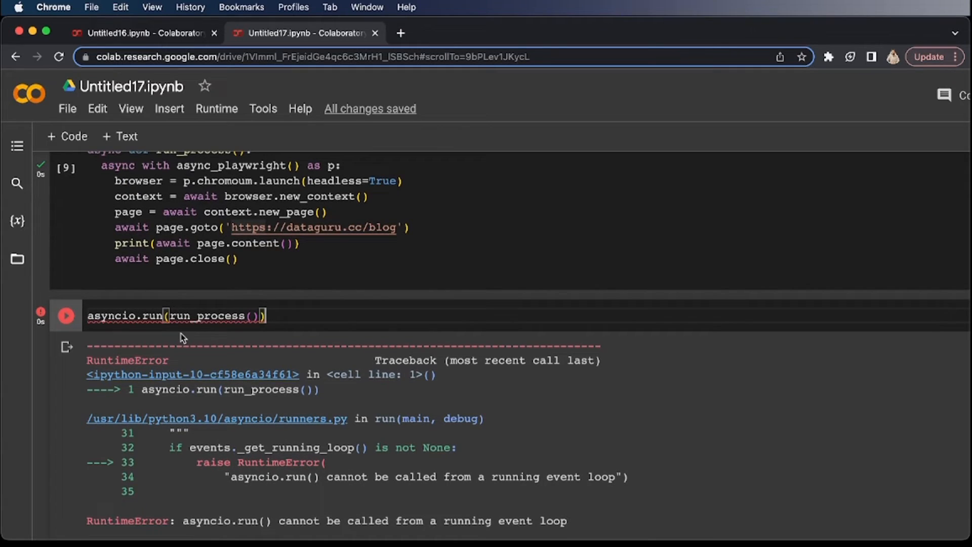
{"action": "double_click", "coordinate": [104, 316]}
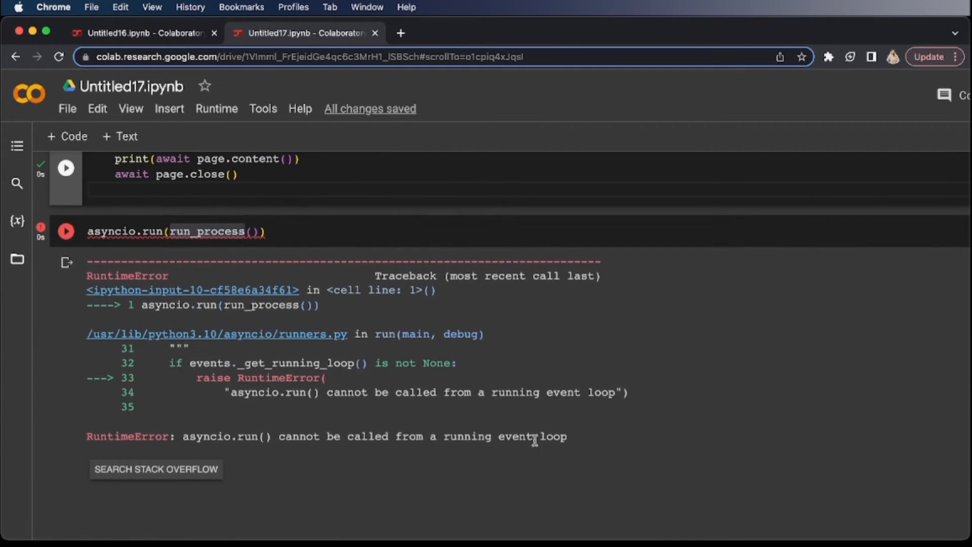
{"action": "mouse_move", "coordinate": [236, 444]}
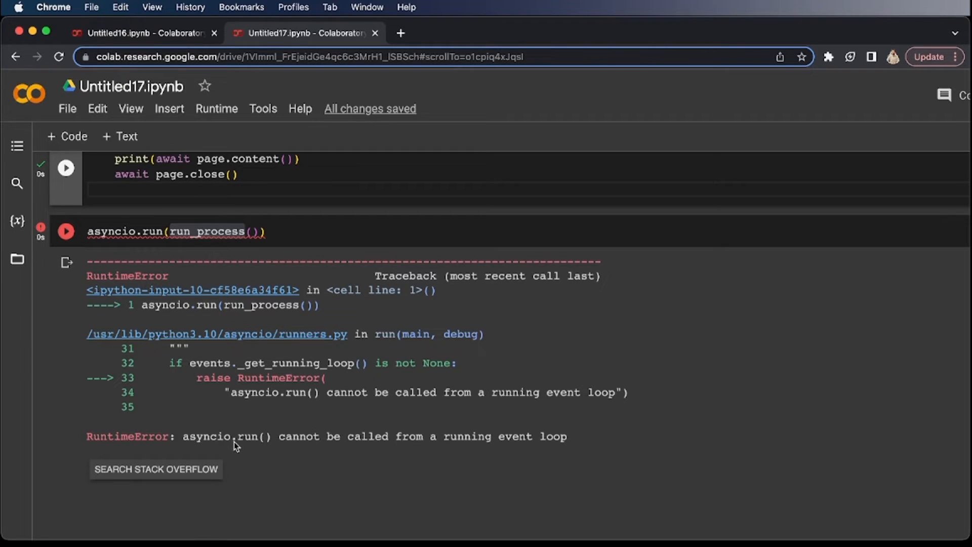
{"action": "mouse_move", "coordinate": [476, 435]}
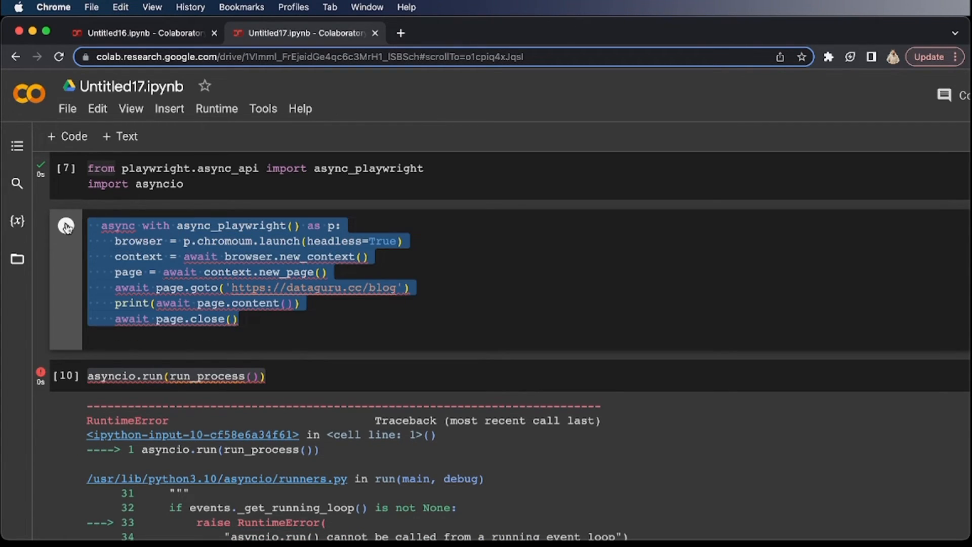
Run the top-level async with block, correct it to await p.chromium.launch and rerun.
{"action": "left_click", "coordinate": [103, 225]}
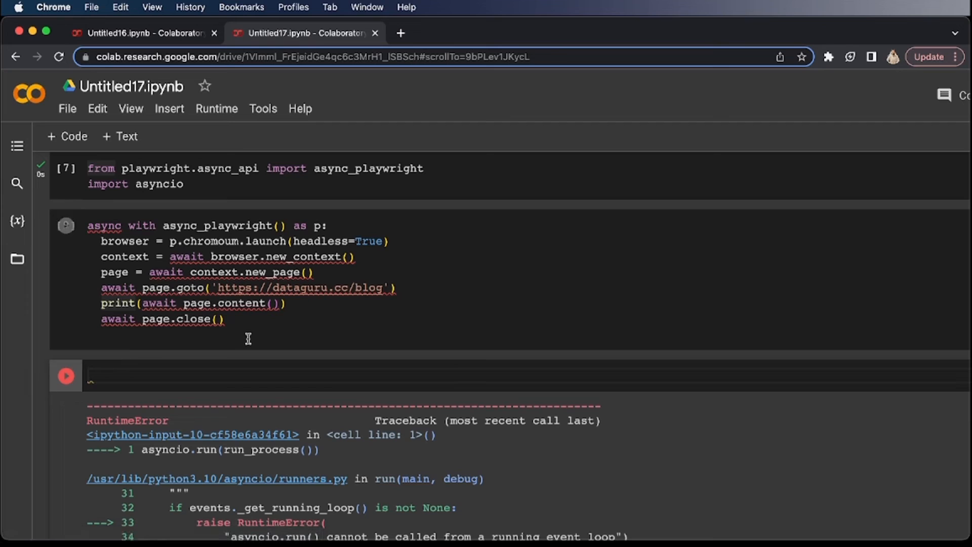
{"action": "left_click", "coordinate": [65, 225]}
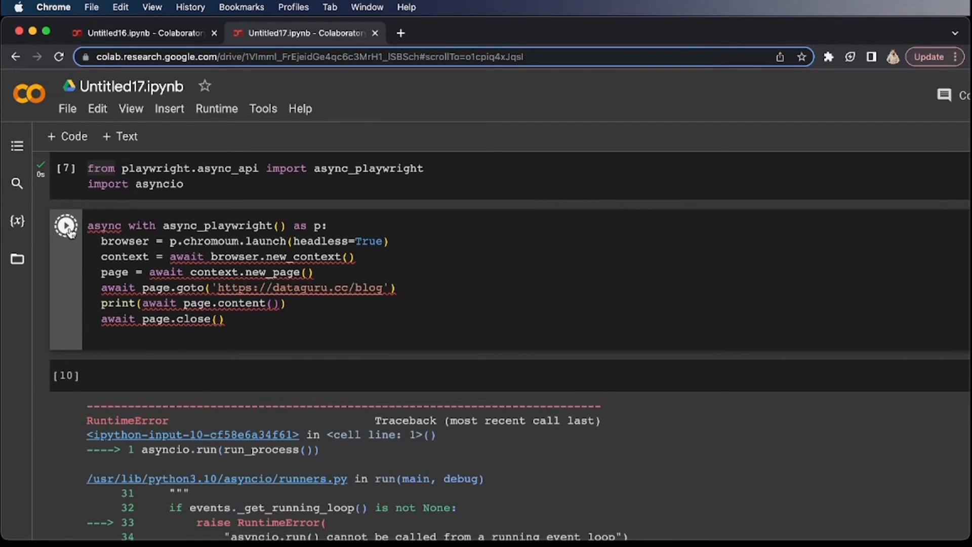
{"action": "left_click", "coordinate": [66, 225]}
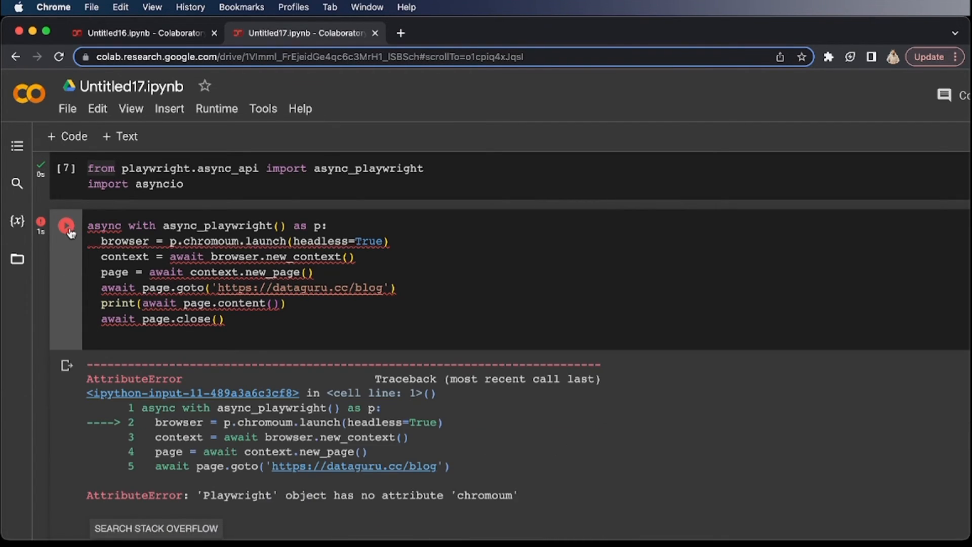
{"action": "scroll", "scroll_direction": "down", "scroll_amount": 3}
{"action": "type", "text": "i"}
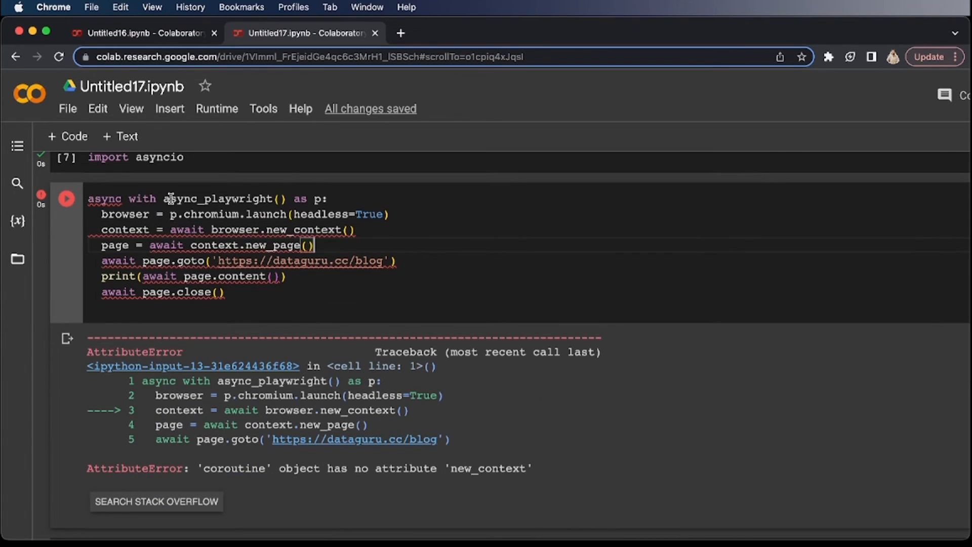
{"action": "type", "text": "await"}
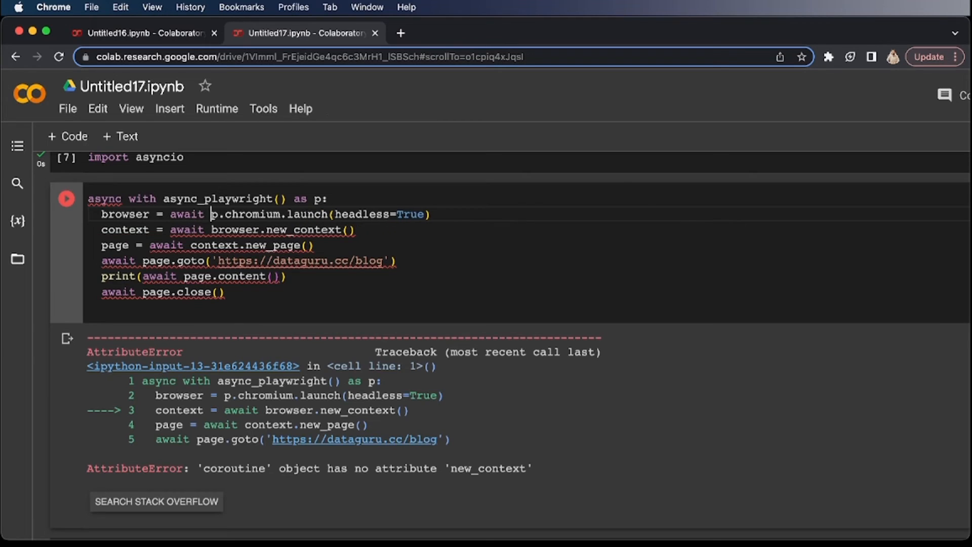
{"action": "left_click", "coordinate": [67, 199]}
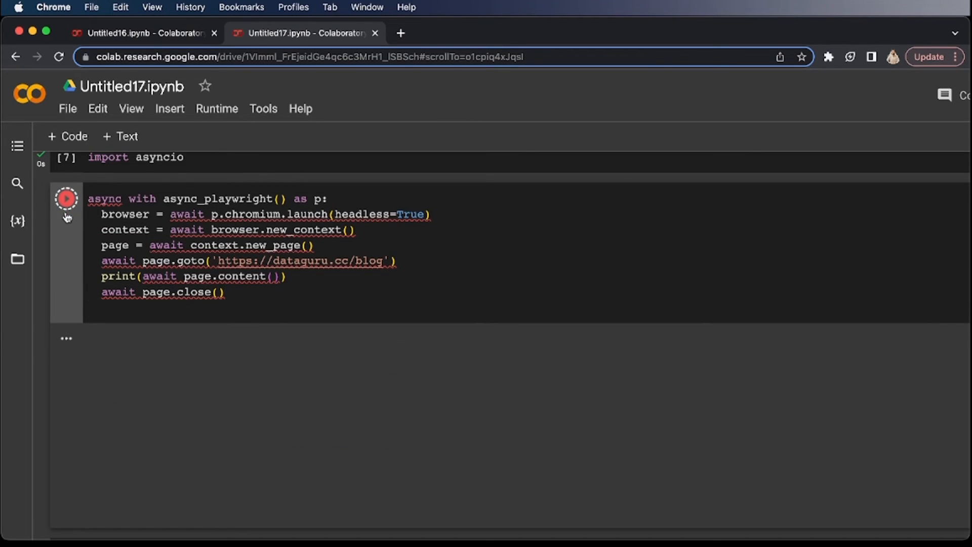
Let the cell finish and review the printed HTML source of the dataguru.cc blog page.
{"action": "left_click", "coordinate": [66, 199]}
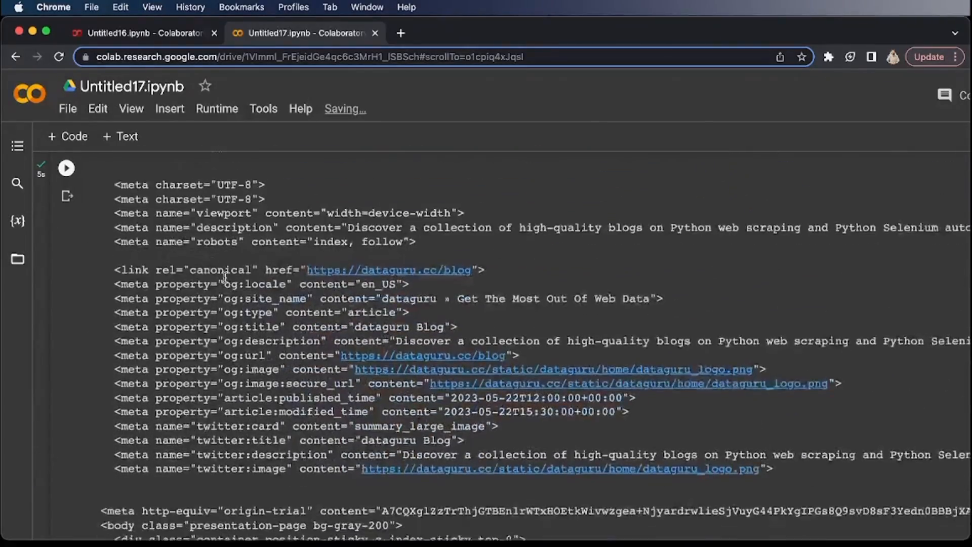
{"action": "scroll", "scroll_direction": "down", "scroll_amount": 3}
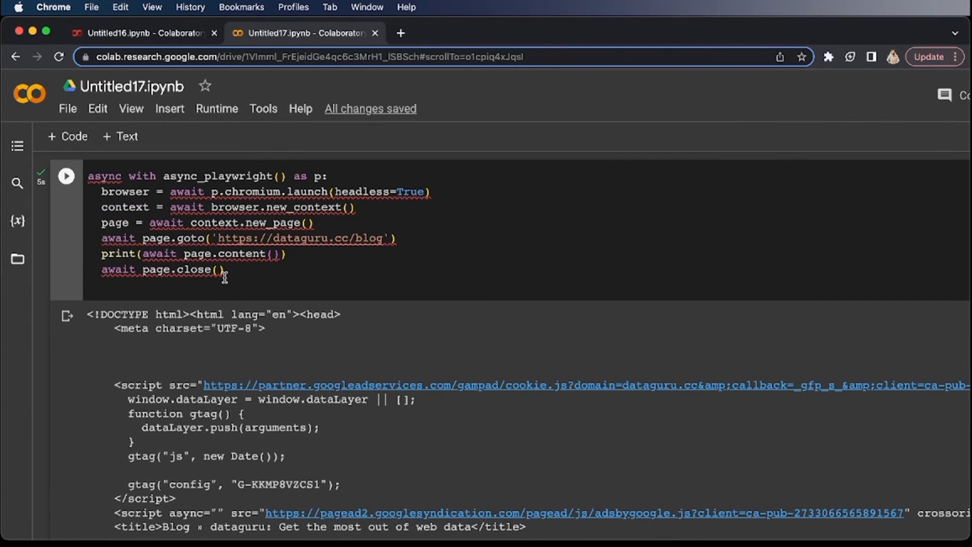
{"action": "left_click", "coordinate": [226, 270]}
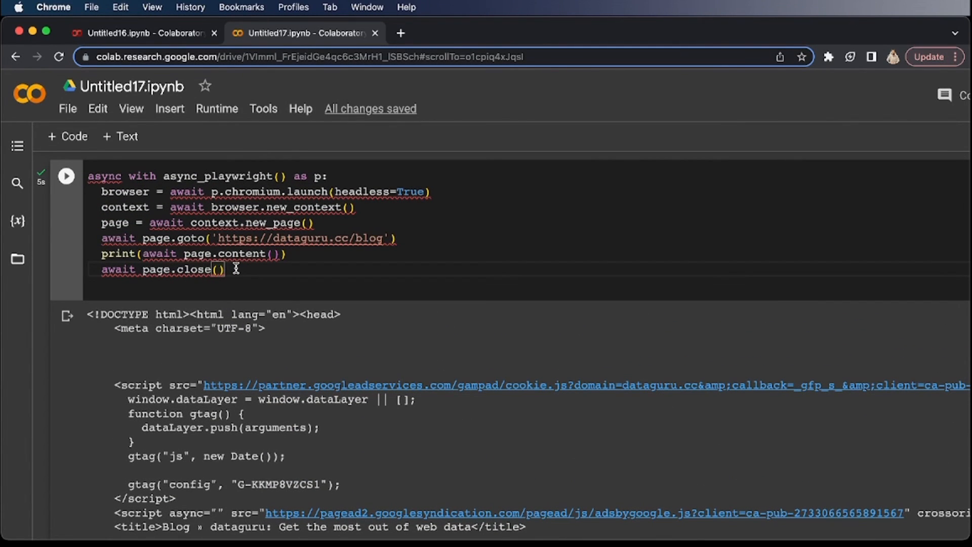